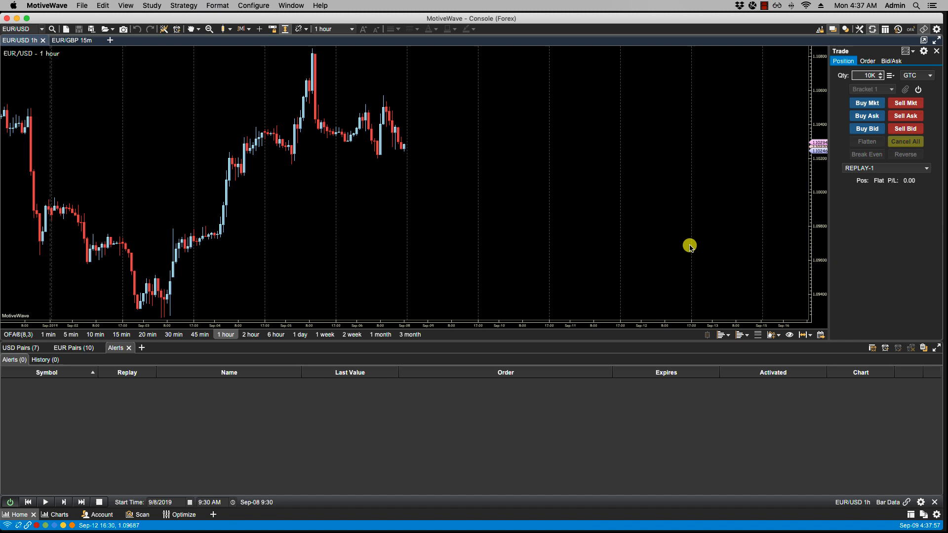
{"action": "mouse_move", "coordinate": [252, 6]}
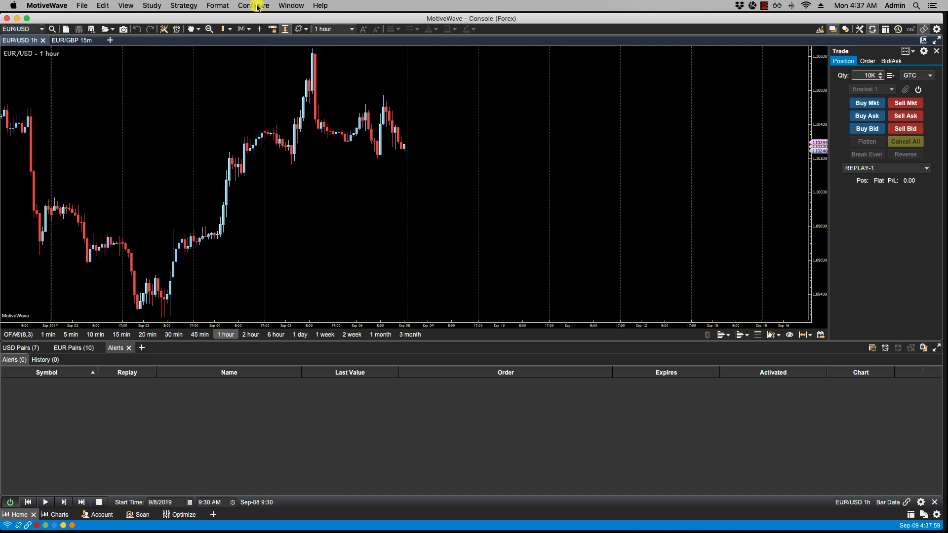
Look over the Alerts preferences and close them without changes.
{"action": "left_click", "coordinate": [254, 5]}
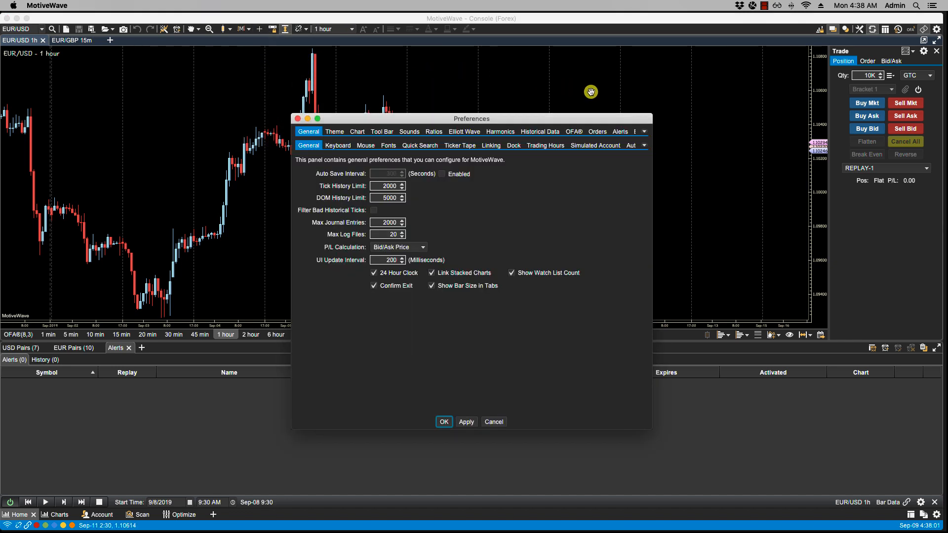
{"action": "left_click", "coordinate": [620, 131]}
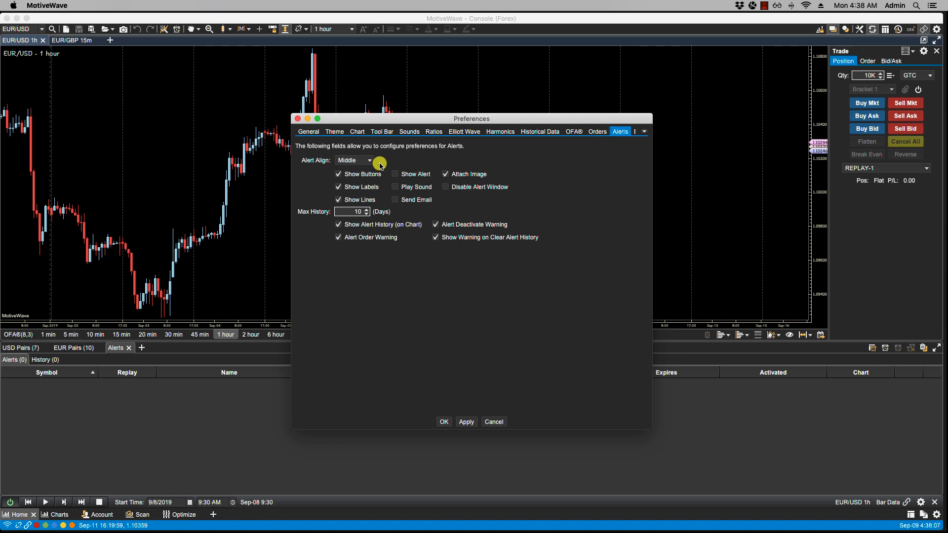
{"action": "left_click", "coordinate": [354, 160]}
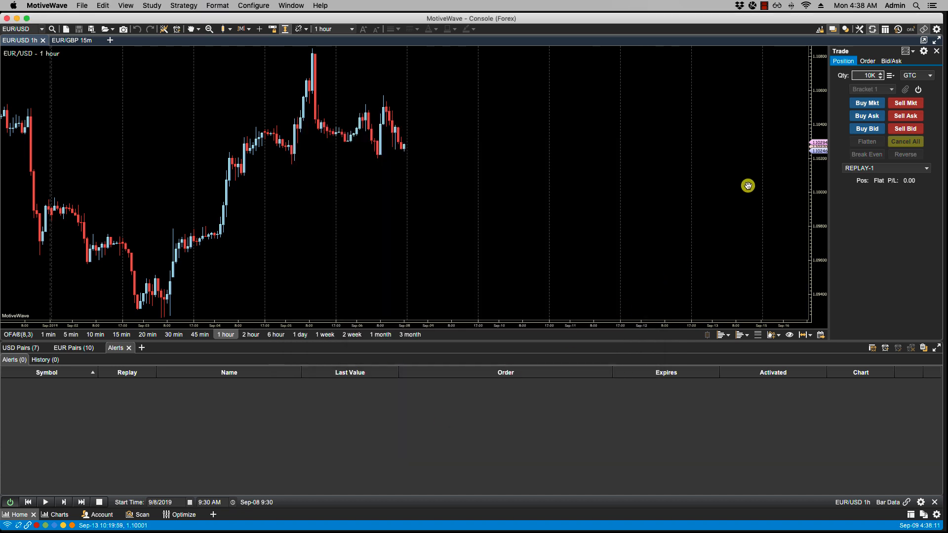
Add an Ask crosses price alert on the EUR/USD chart, then cancel it.
{"action": "right_click", "coordinate": [748, 186]}
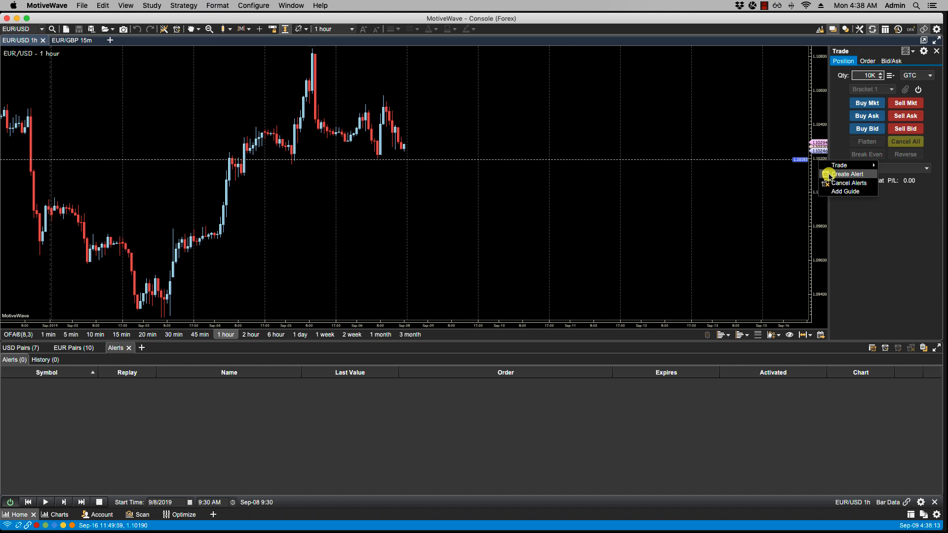
{"action": "left_click", "coordinate": [849, 174]}
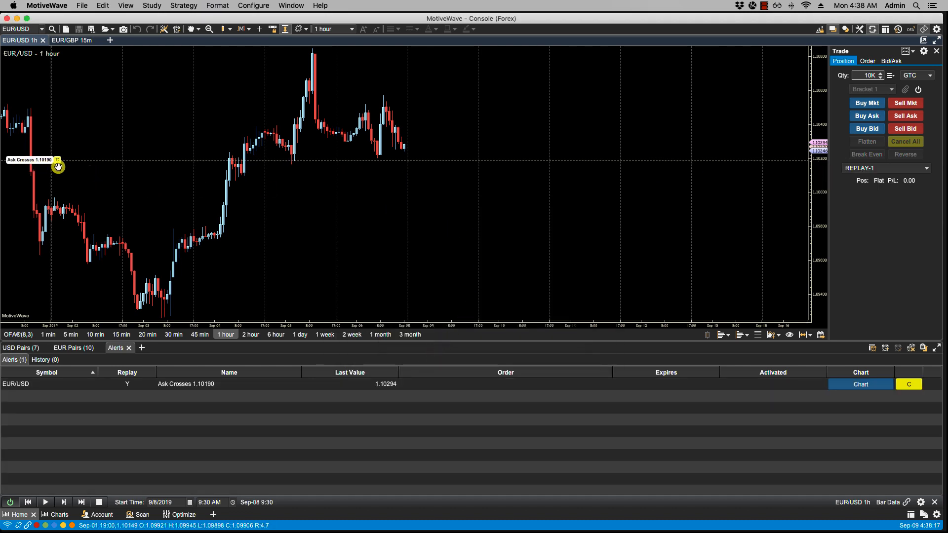
{"action": "left_click", "coordinate": [907, 385]}
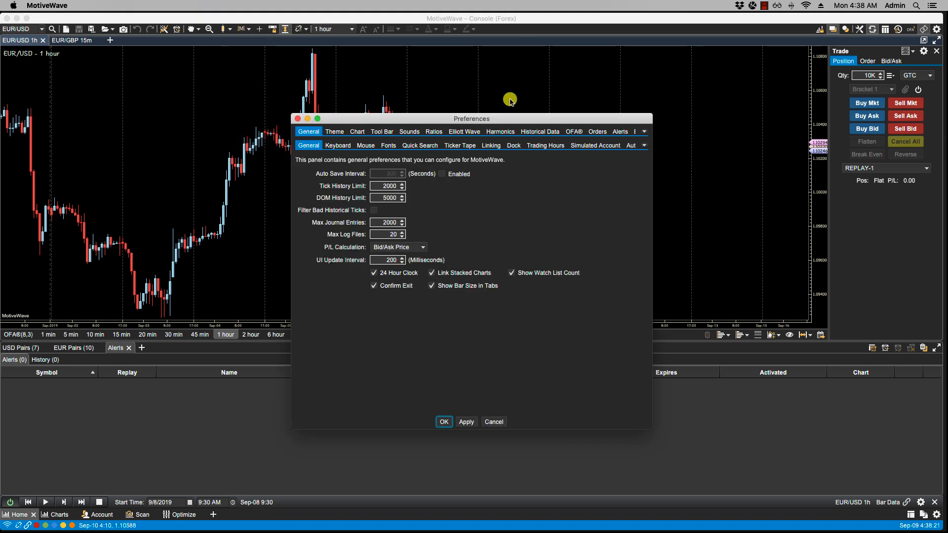
Add a second Ask crosses alert and cancel it, leaving no alerts.
{"action": "left_click", "coordinate": [619, 131]}
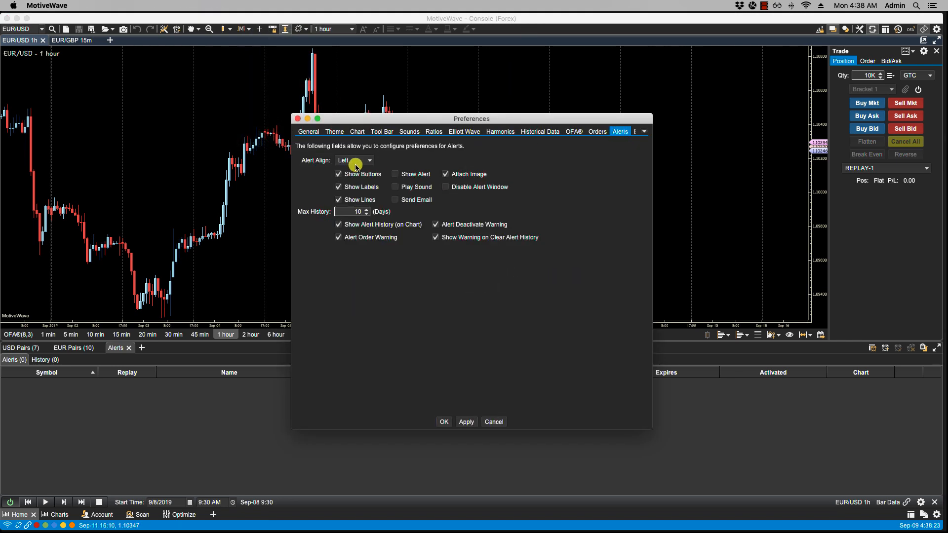
{"action": "left_click", "coordinate": [353, 160]}
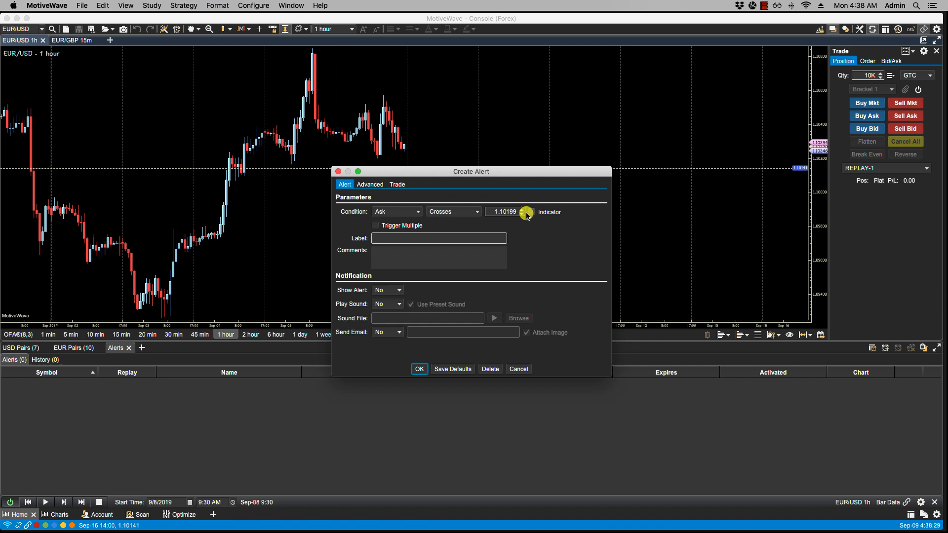
{"action": "left_click", "coordinate": [420, 368]}
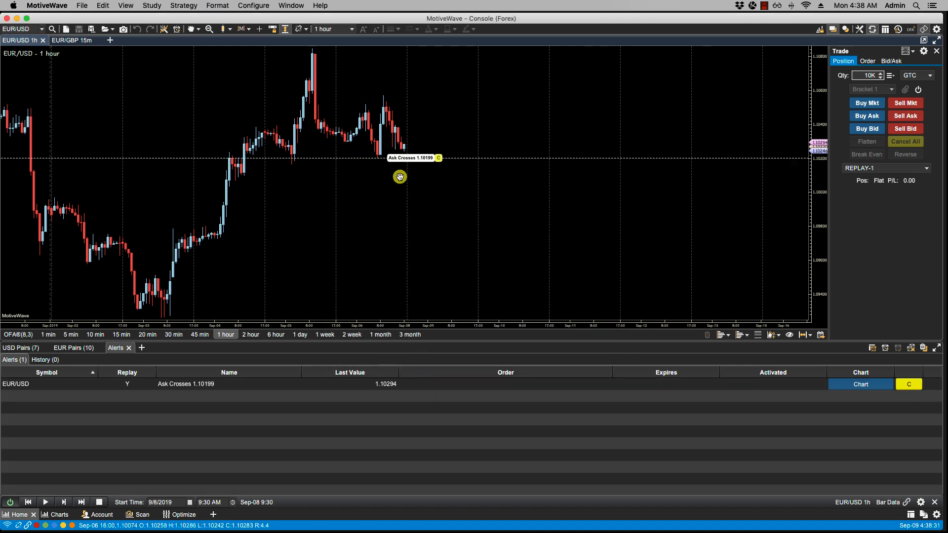
{"action": "left_click", "coordinate": [908, 384]}
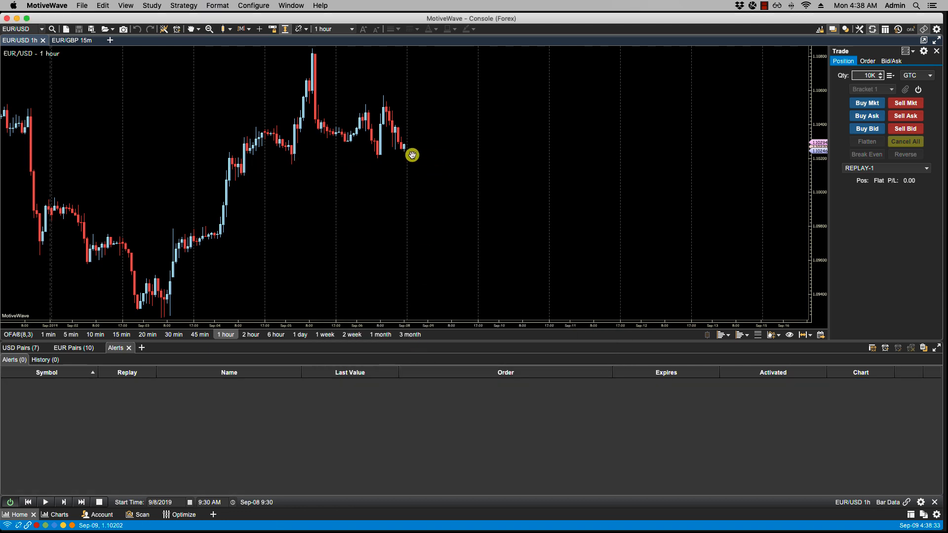
{"action": "left_click", "coordinate": [253, 5]}
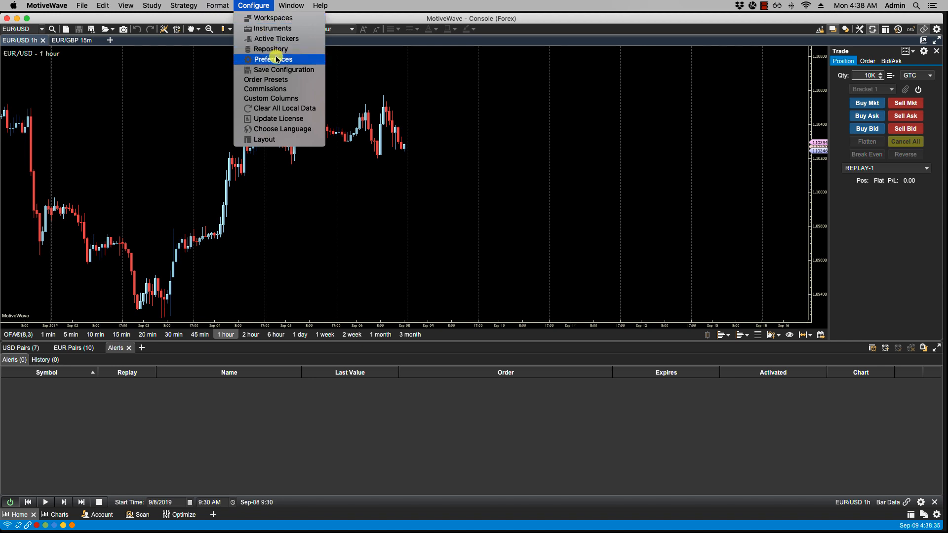
Set Alert Align to Right and create an Ask Crosses 1.10199 alert on the chart.
{"action": "left_click", "coordinate": [273, 59]}
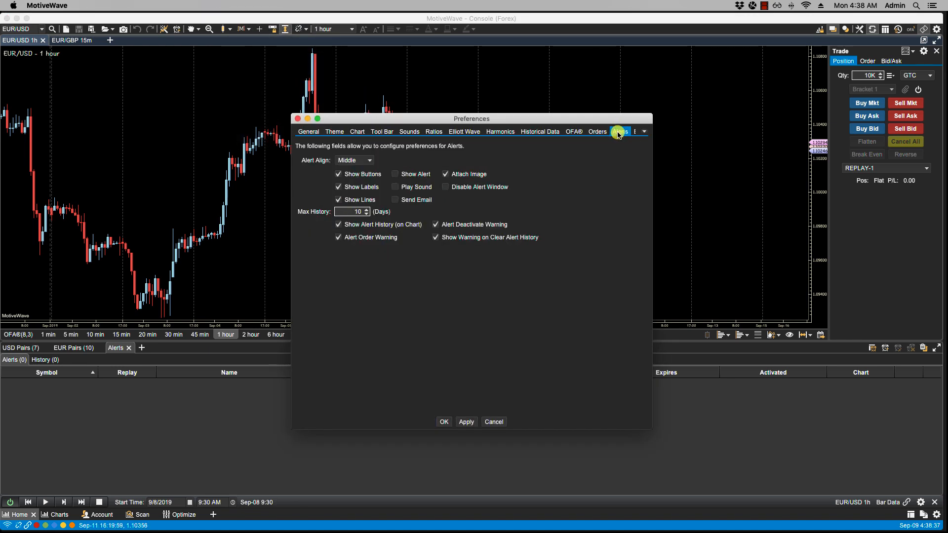
{"action": "left_click", "coordinate": [353, 160]}
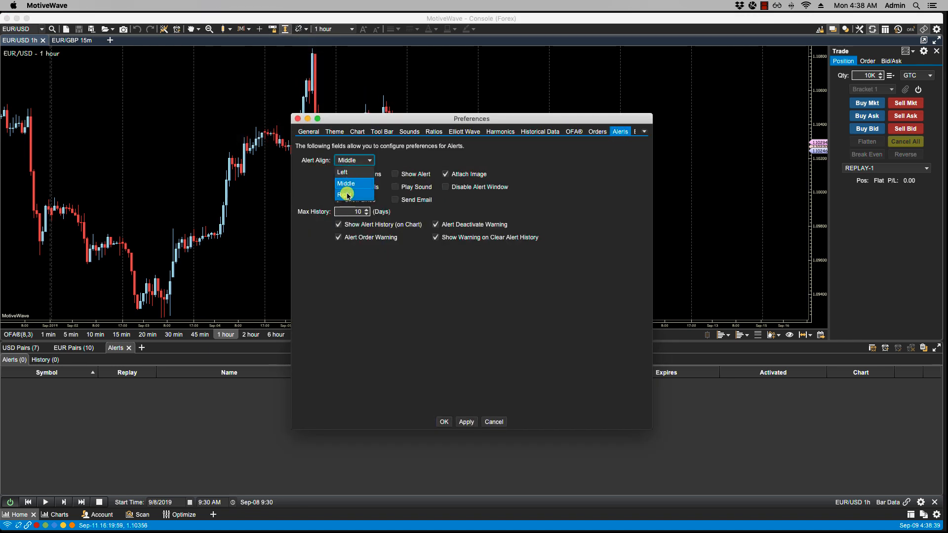
{"action": "left_click", "coordinate": [353, 194]}
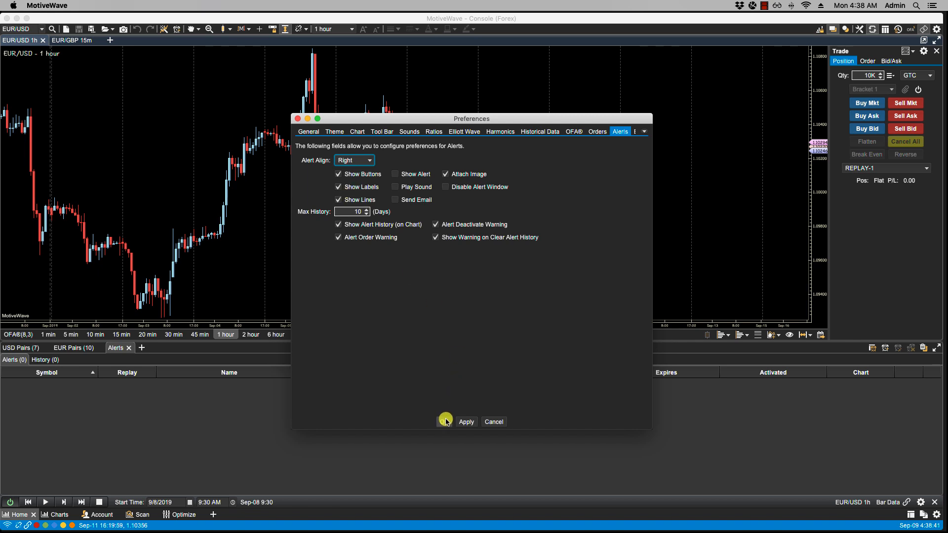
{"action": "right_click", "coordinate": [813, 157]}
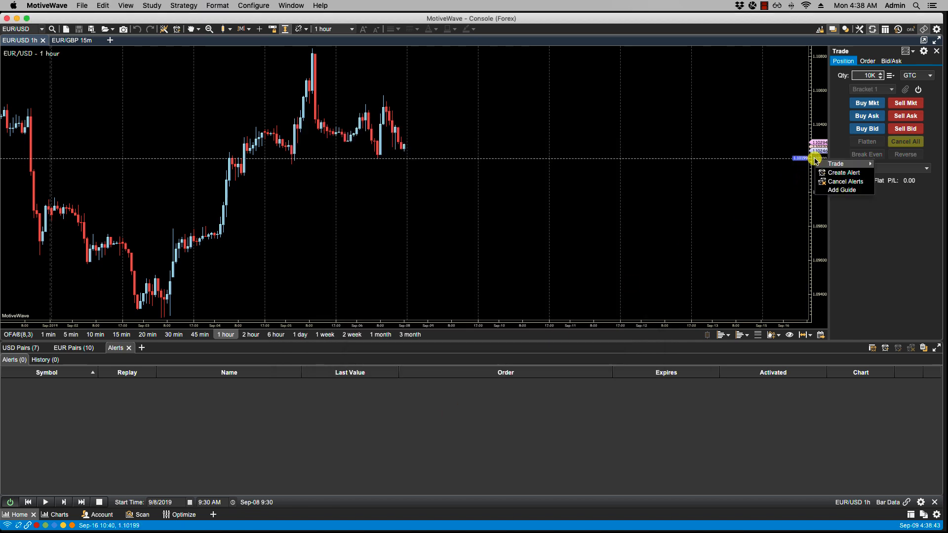
{"action": "left_click", "coordinate": [843, 173]}
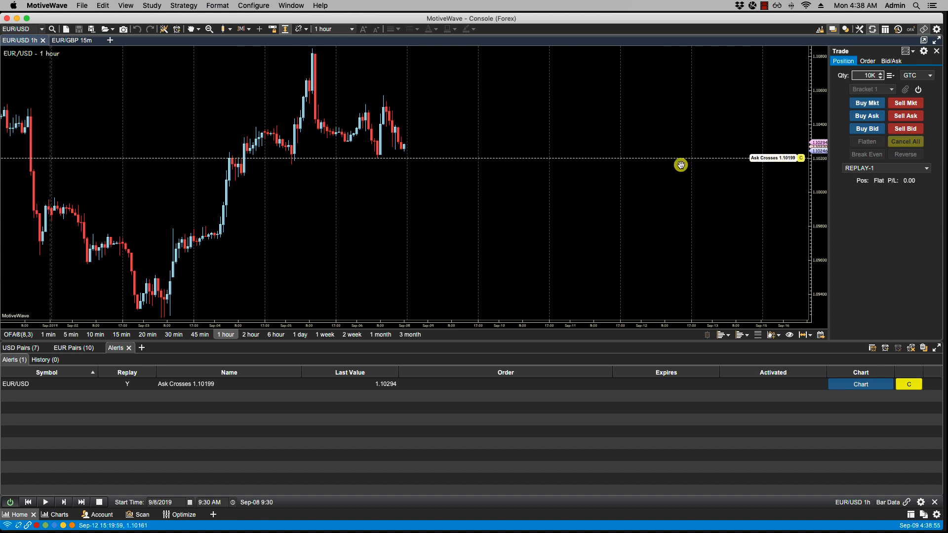
Turn off Show Buttons and Show Labels in the Alerts preferences and apply.
{"action": "left_click", "coordinate": [253, 5]}
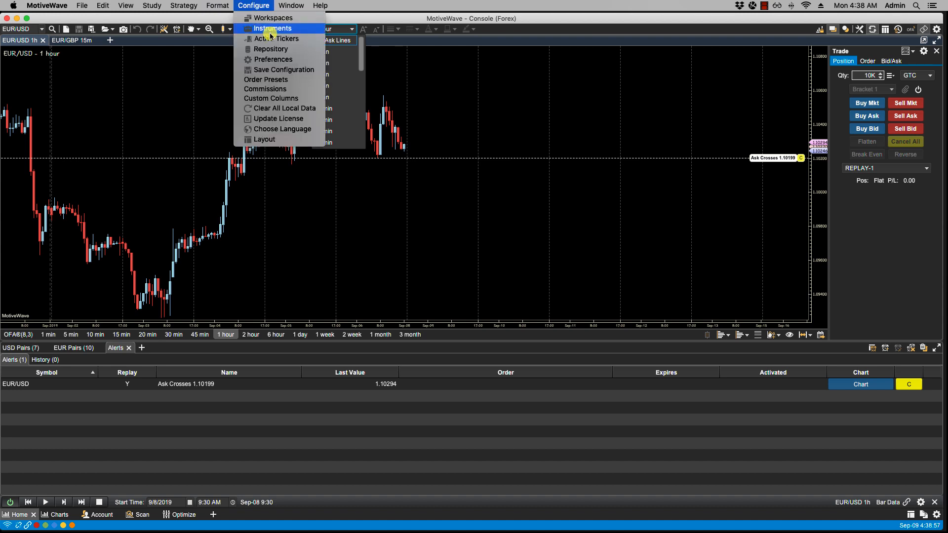
{"action": "left_click", "coordinate": [272, 59]}
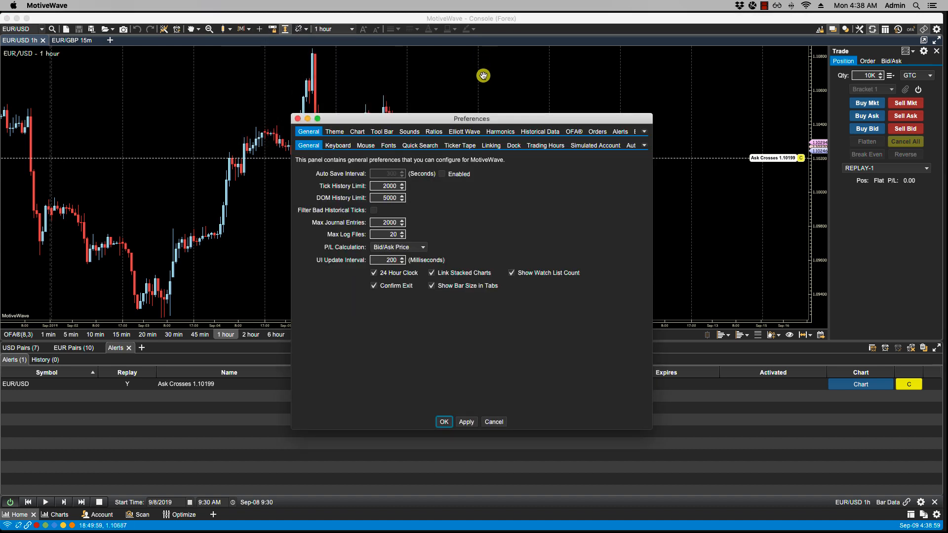
{"action": "left_click", "coordinate": [620, 132]}
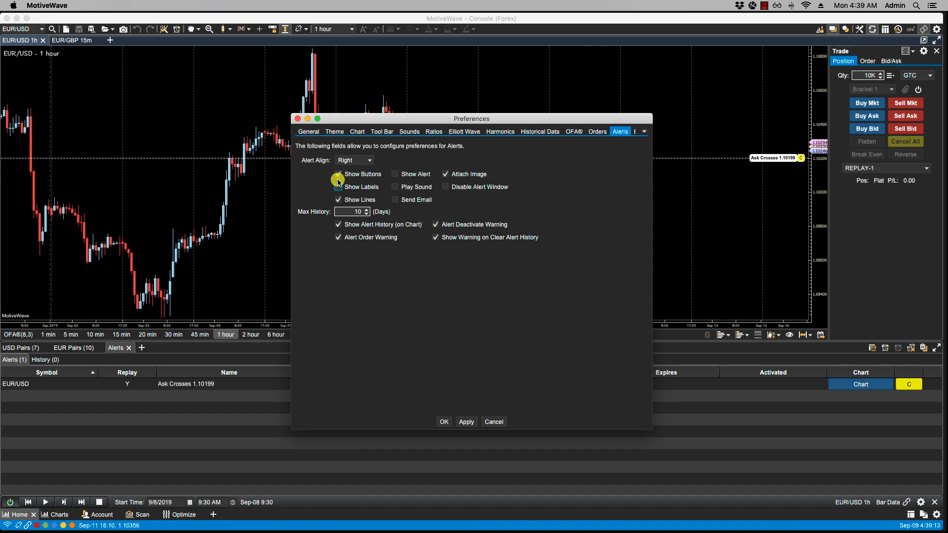
{"action": "left_click", "coordinate": [338, 174]}
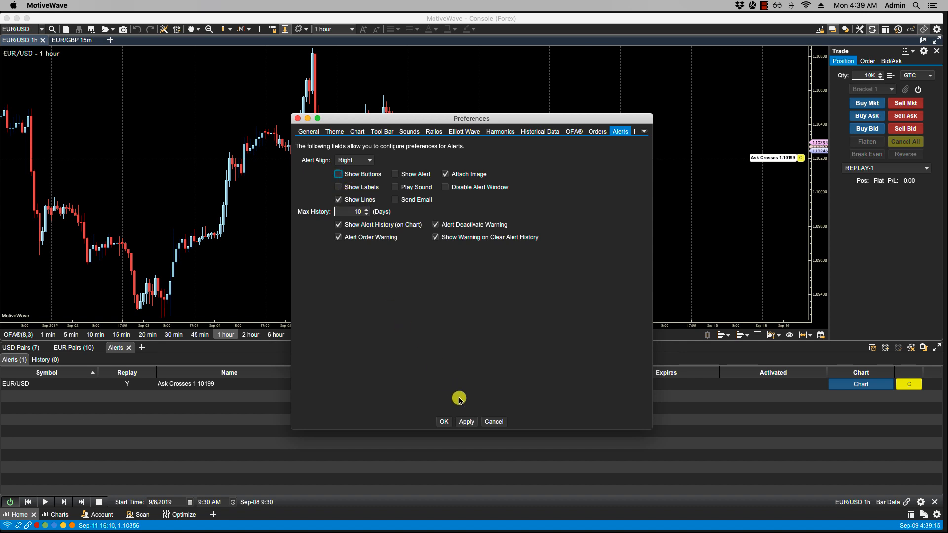
{"action": "left_click", "coordinate": [443, 421]}
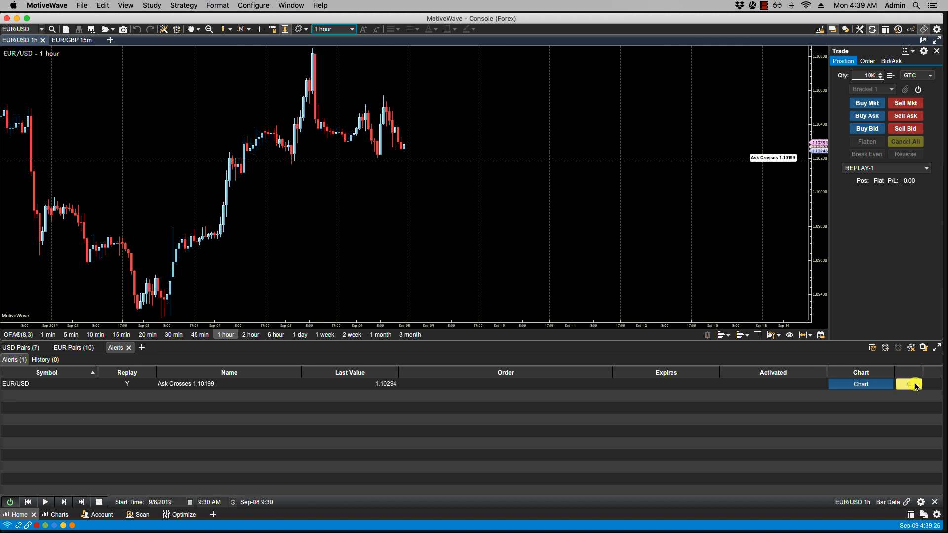
Create Ask Crosses alerts at 1.10210 and 1.10045, toggling off the alert line drawing.
{"action": "right_click", "coordinate": [831, 161]}
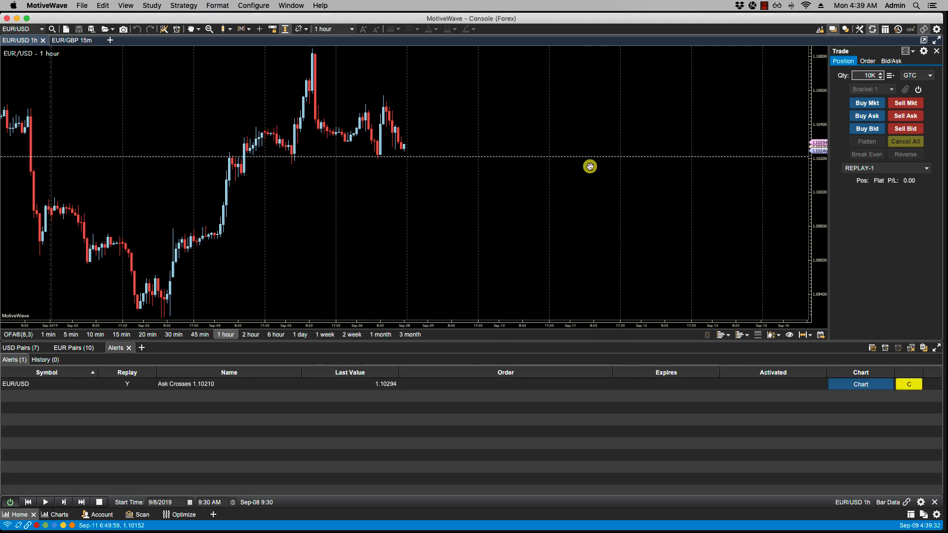
{"action": "mouse_move", "coordinate": [486, 384]}
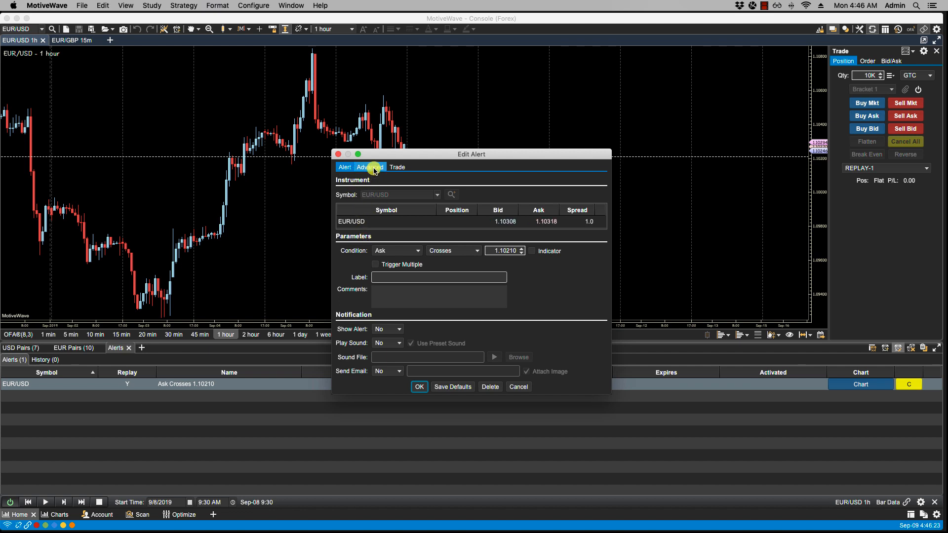
{"action": "left_click", "coordinate": [370, 167]}
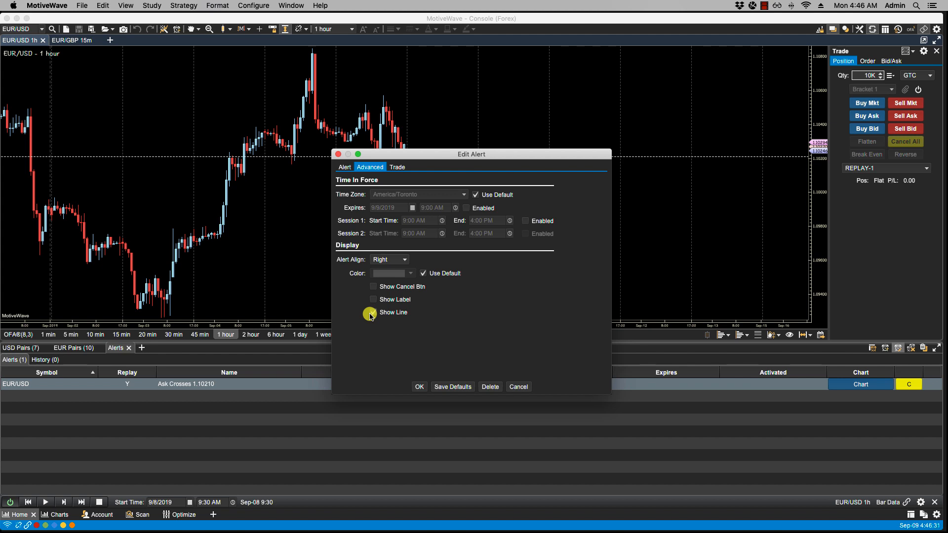
{"action": "left_click", "coordinate": [373, 312]}
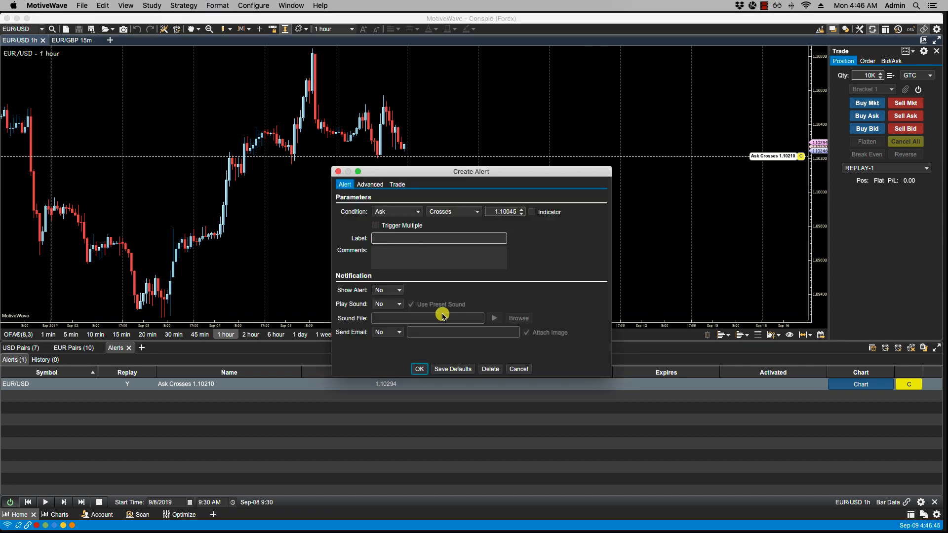
{"action": "left_click", "coordinate": [369, 185]}
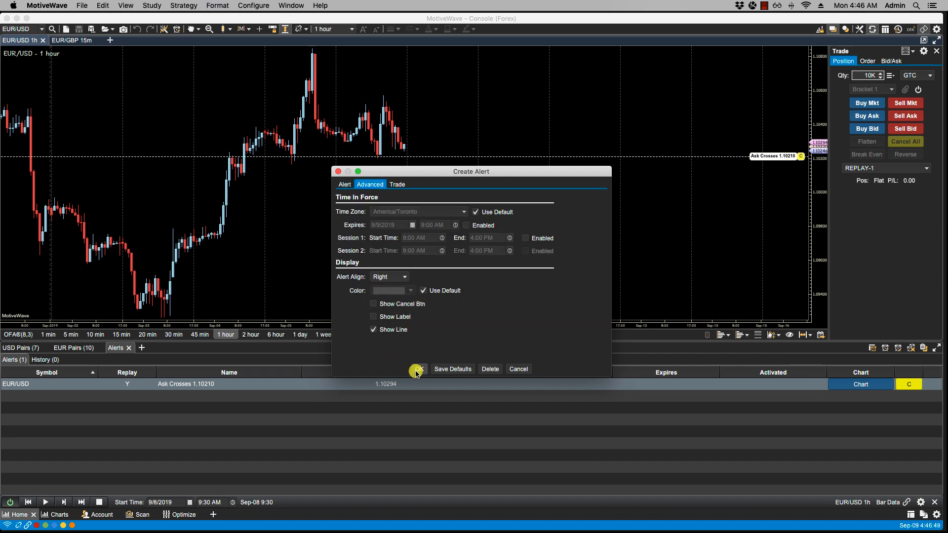
{"action": "left_click", "coordinate": [417, 368]}
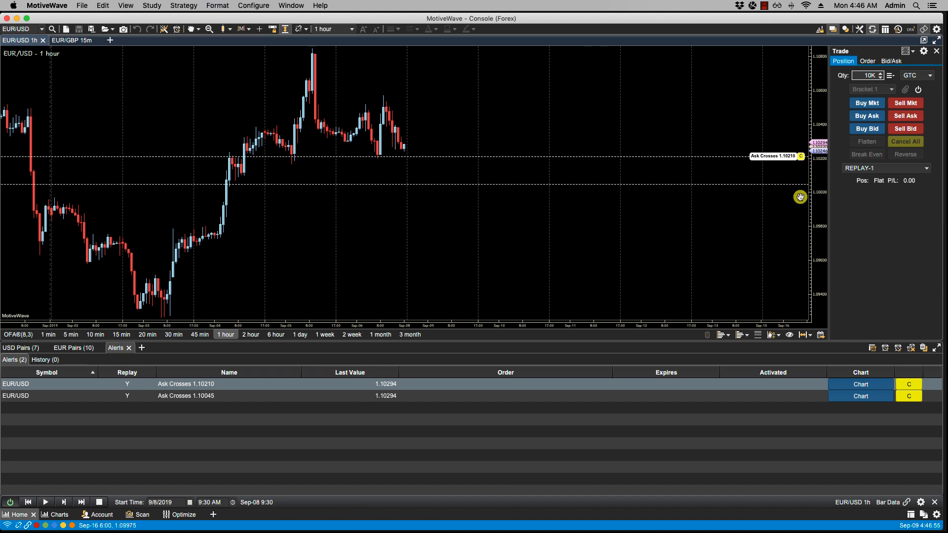
Cancel the 1.10210 and 1.10045 alerts, then enable Attach Image, Show Alert and Play Sound.
{"action": "left_click", "coordinate": [908, 384]}
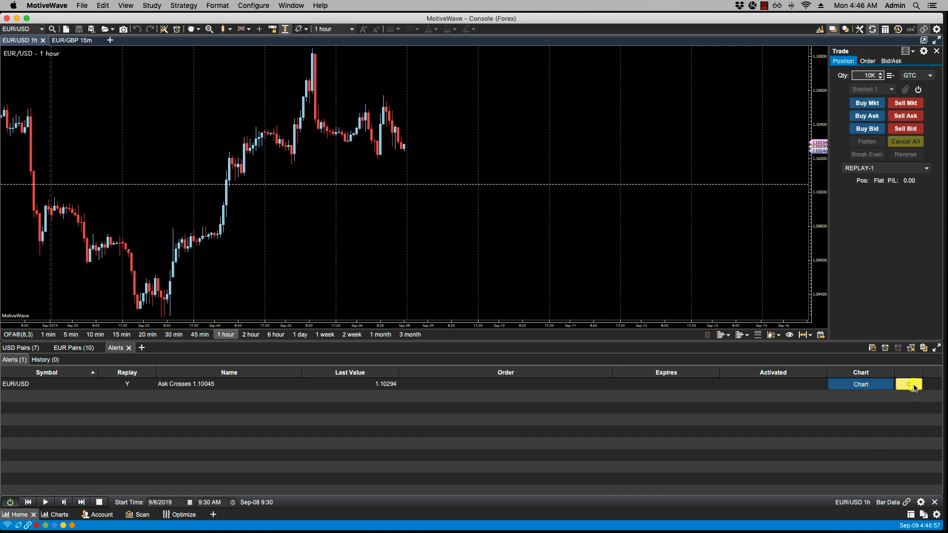
{"action": "left_click", "coordinate": [908, 384]}
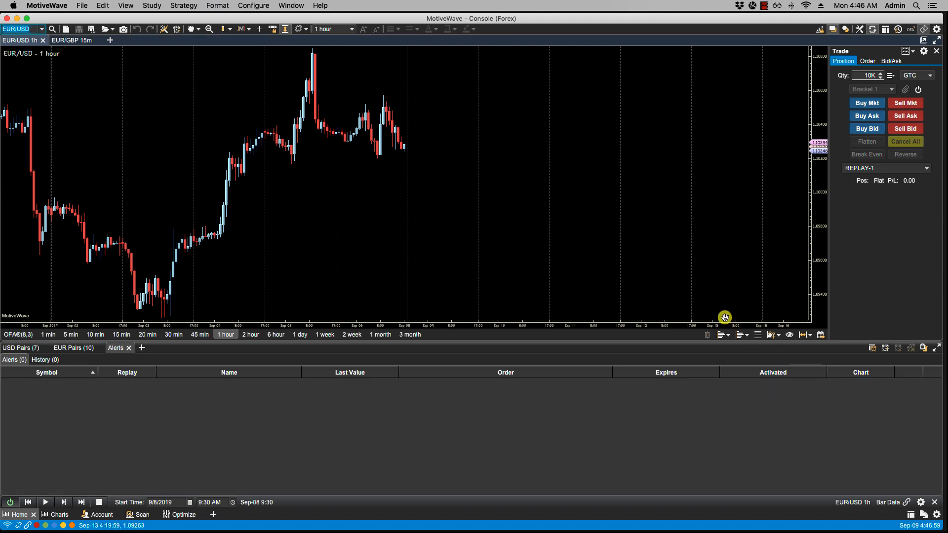
{"action": "left_click", "coordinate": [252, 5]}
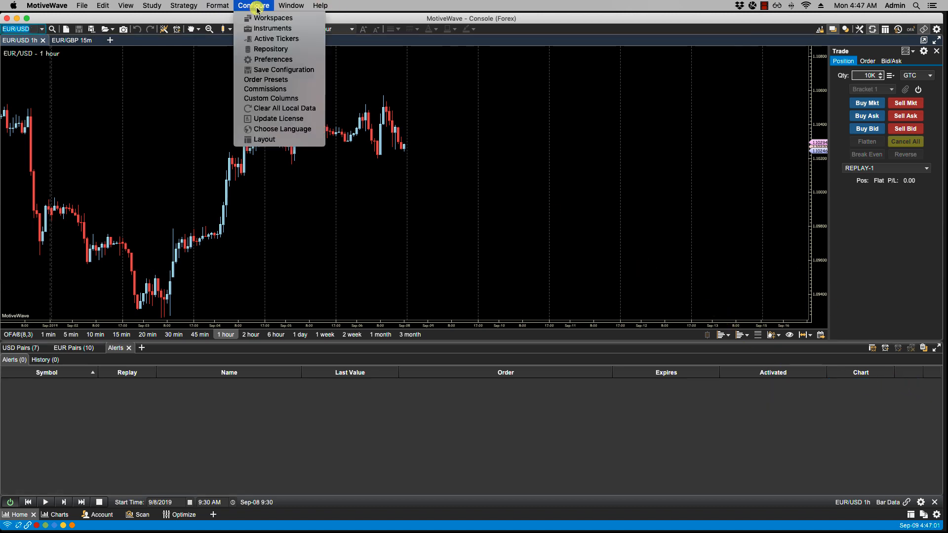
{"action": "left_click", "coordinate": [273, 59]}
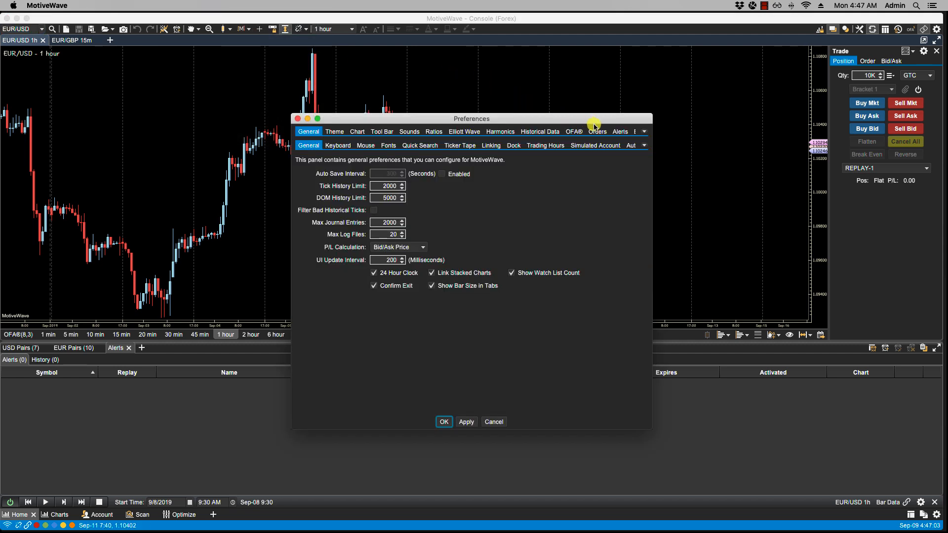
{"action": "left_click", "coordinate": [619, 131]}
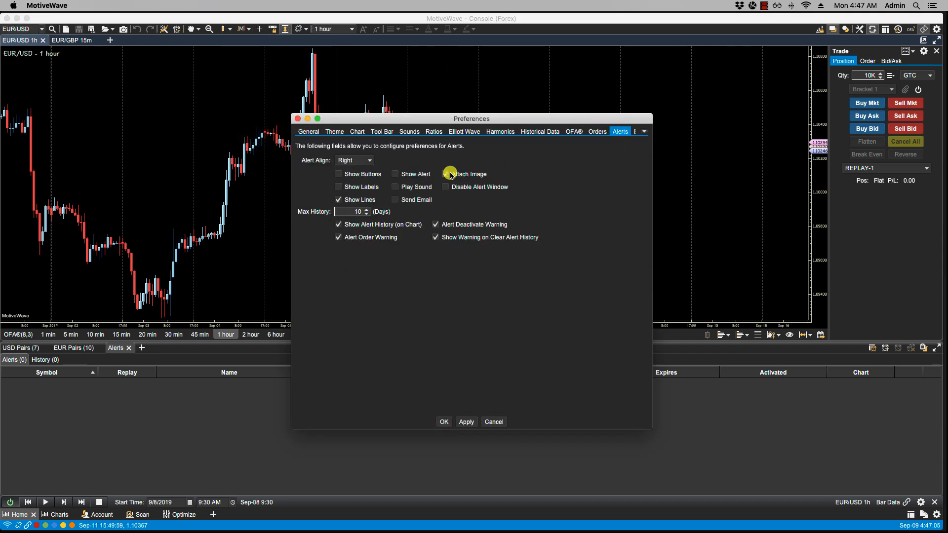
{"action": "left_click", "coordinate": [436, 174]}
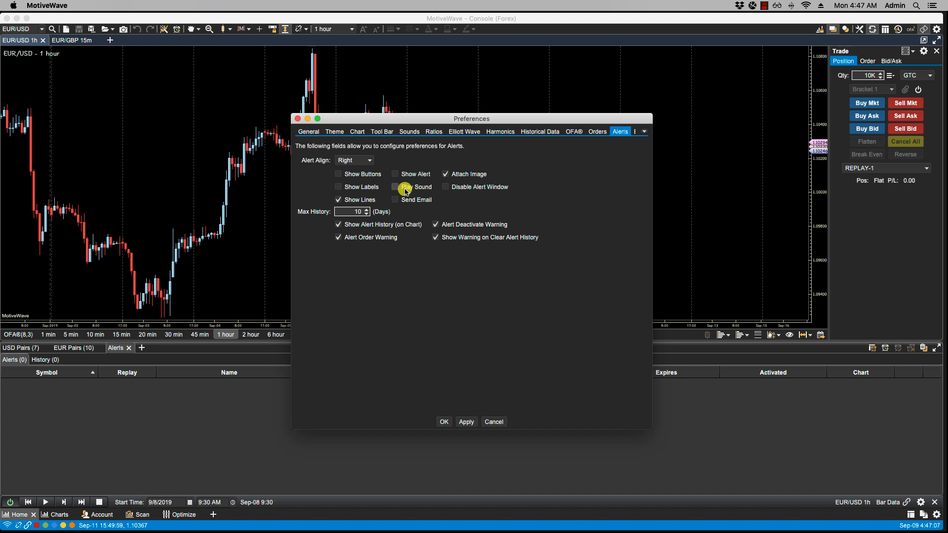
{"action": "mouse_move", "coordinate": [405, 202]}
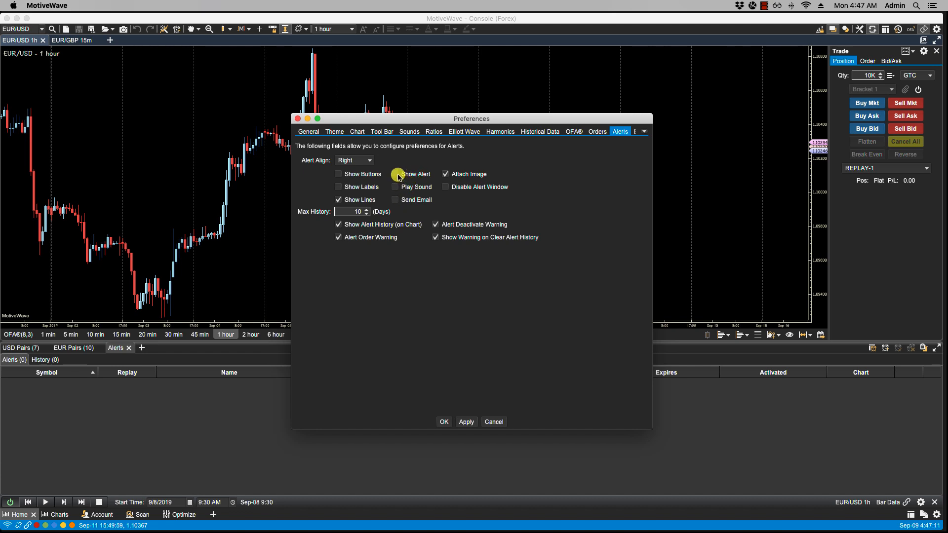
{"action": "left_click", "coordinate": [395, 174]}
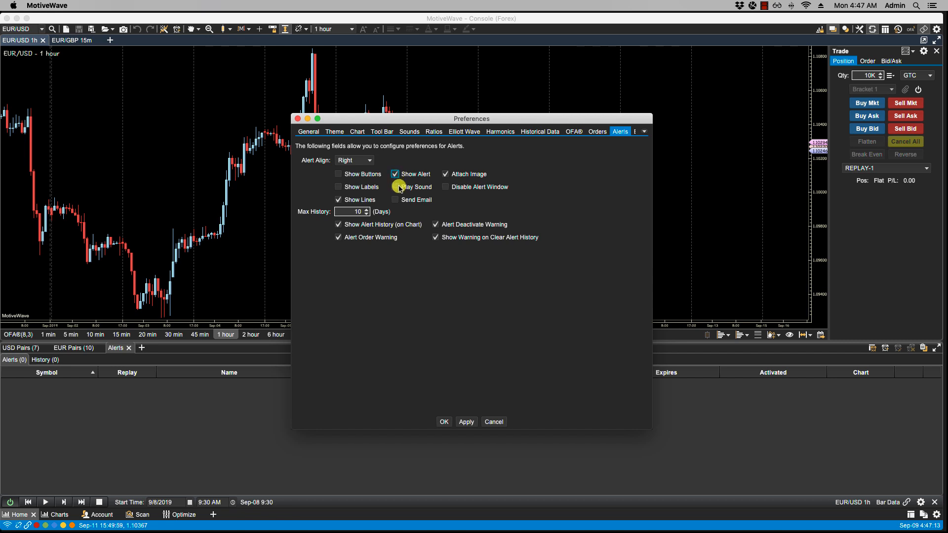
{"action": "left_click", "coordinate": [395, 187]}
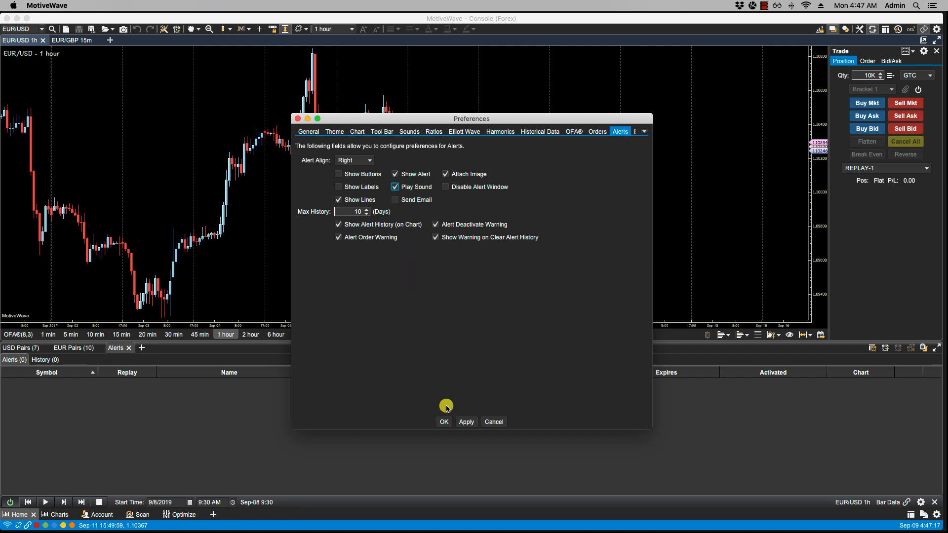
{"action": "left_click", "coordinate": [444, 421]}
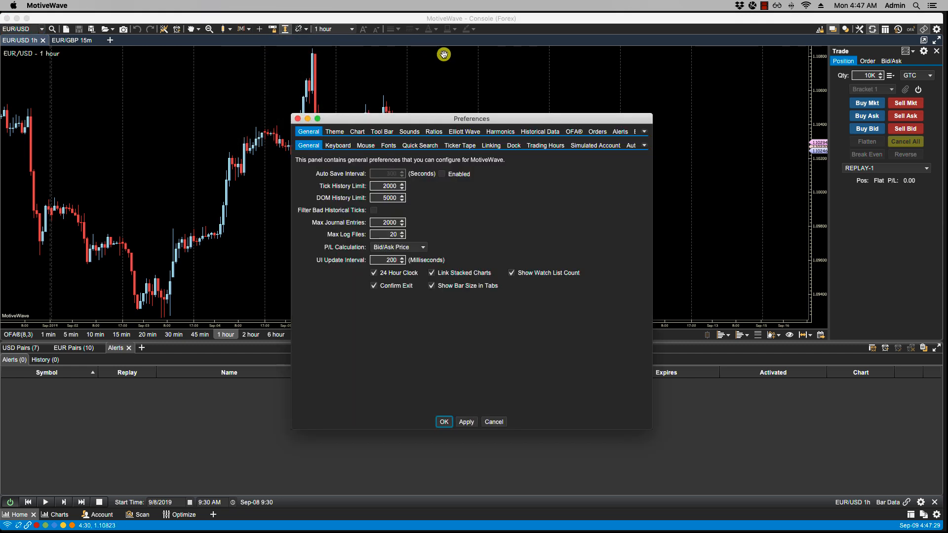
Trigger an Ask Crosses 1.10251 alert in replay, then clear the alert history.
{"action": "left_click", "coordinate": [620, 132]}
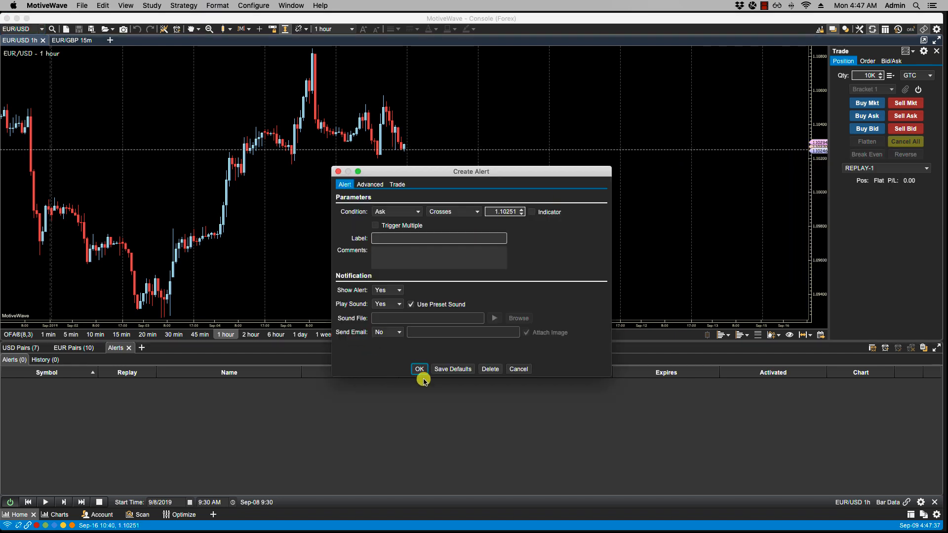
{"action": "left_click", "coordinate": [419, 369]}
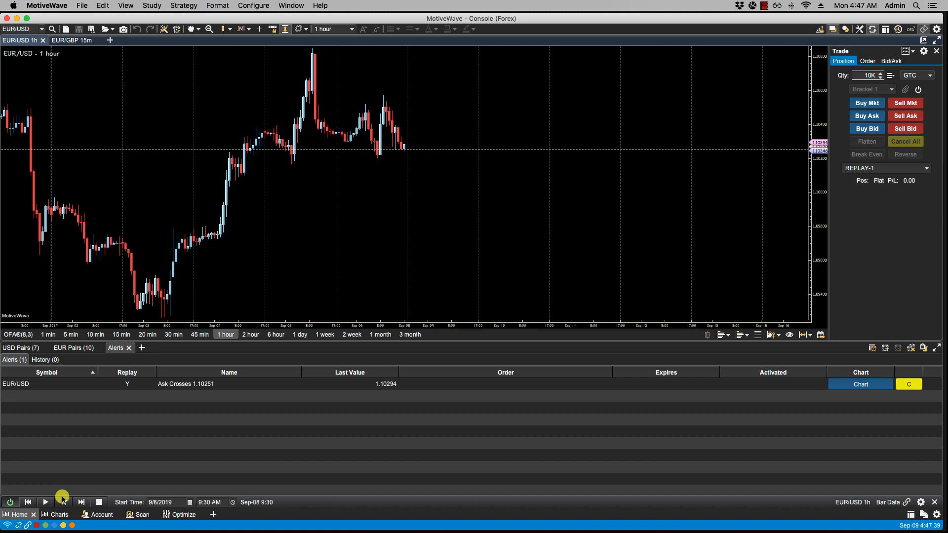
{"action": "left_click", "coordinate": [46, 502]}
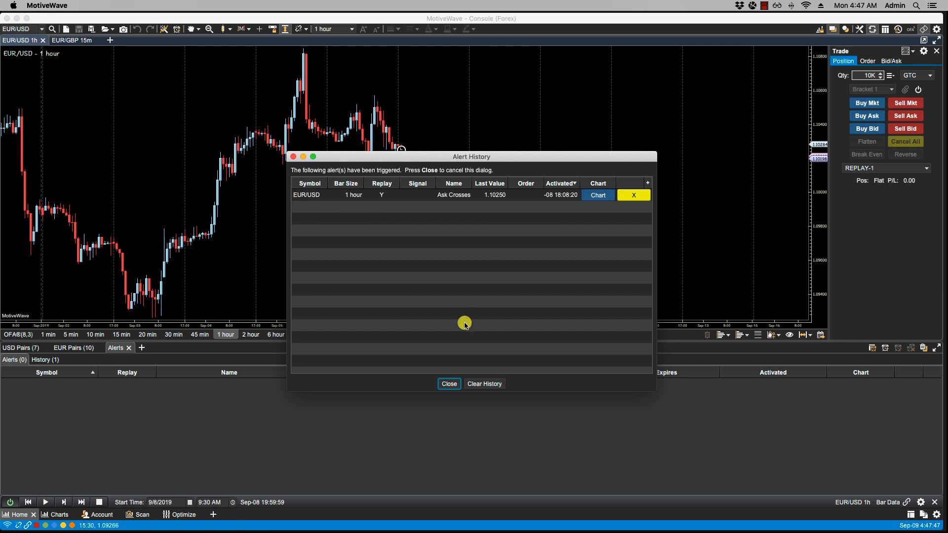
{"action": "left_click", "coordinate": [449, 383]}
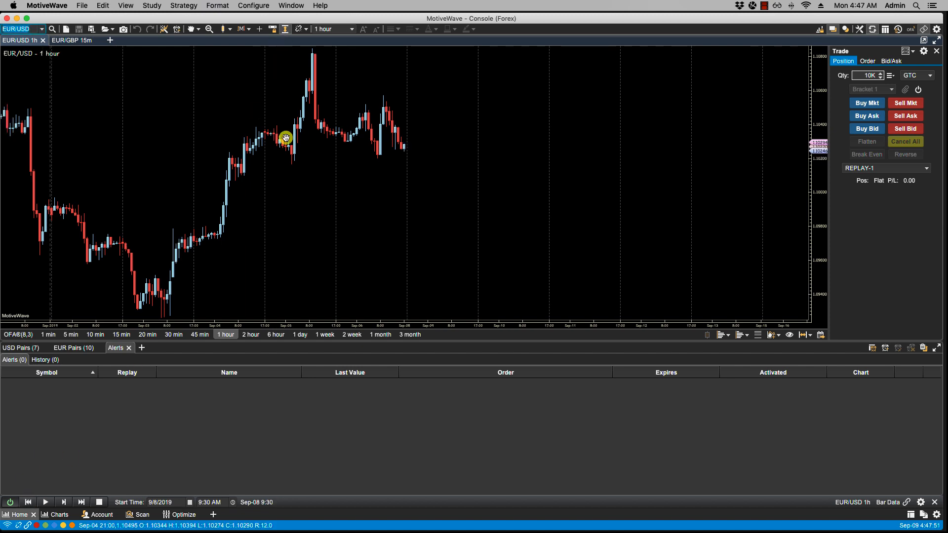
Disable Show Alert and Play Sound, trigger a silent 1.10228 alert in replay, then rewind.
{"action": "left_click", "coordinate": [253, 6]}
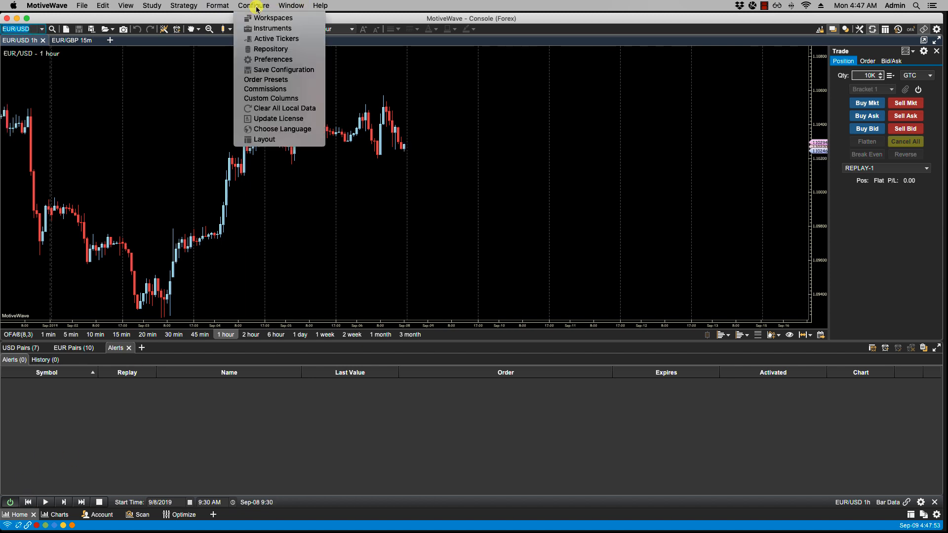
{"action": "left_click", "coordinate": [273, 60]}
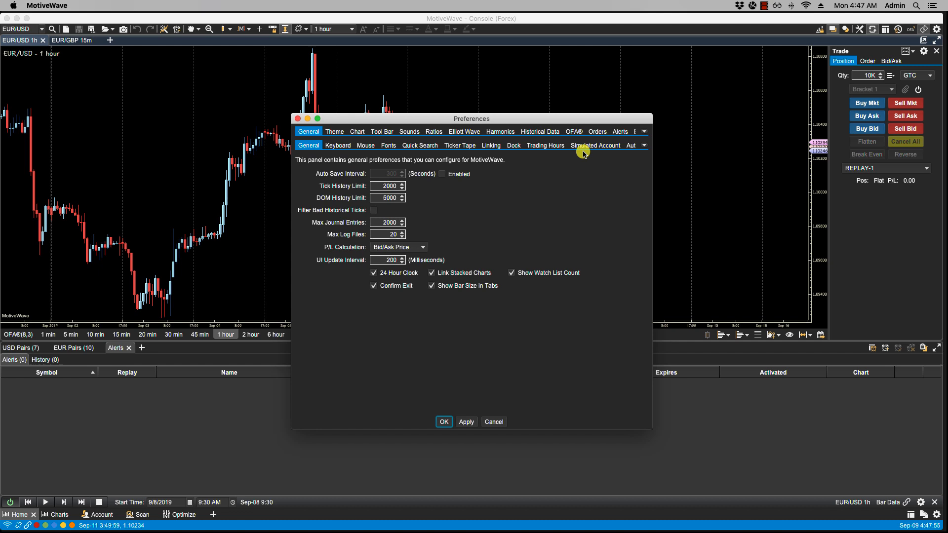
{"action": "left_click", "coordinate": [620, 132]}
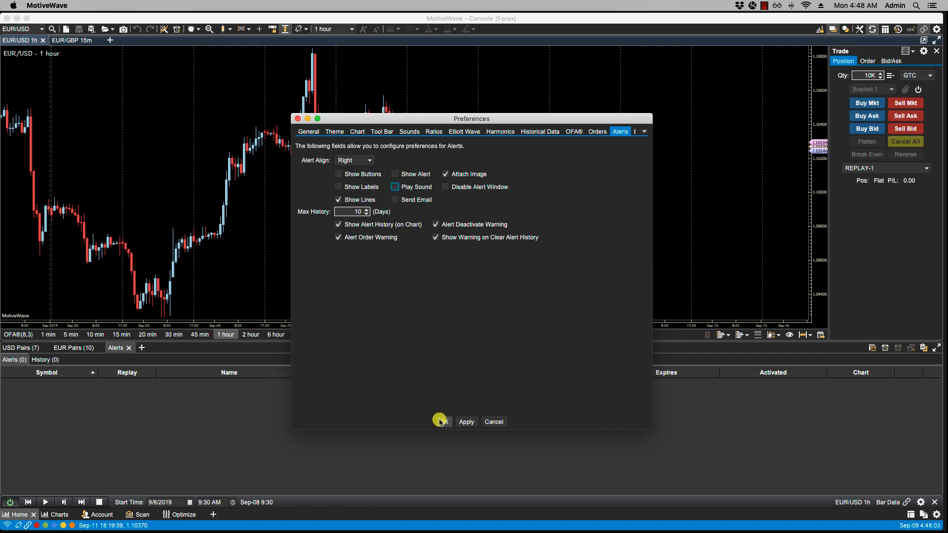
{"action": "left_click", "coordinate": [441, 421]}
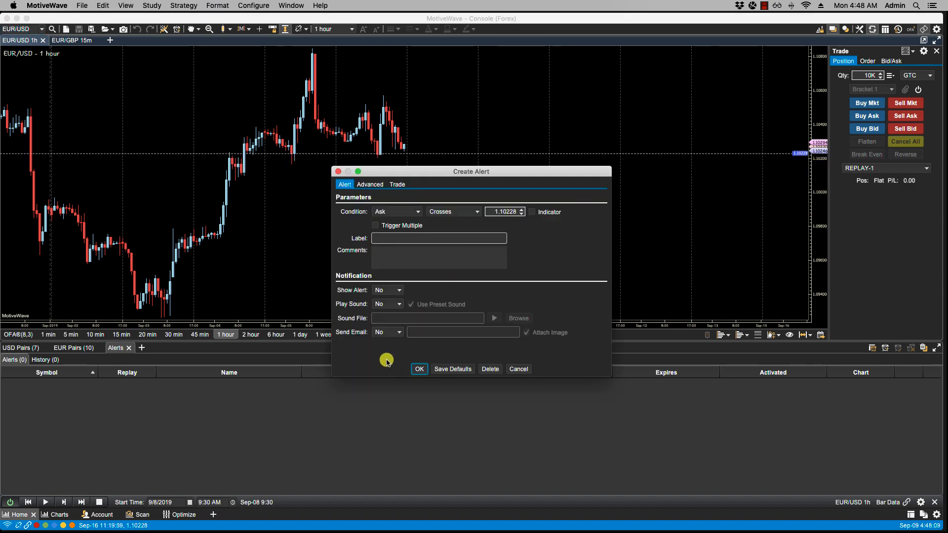
{"action": "left_click", "coordinate": [418, 369]}
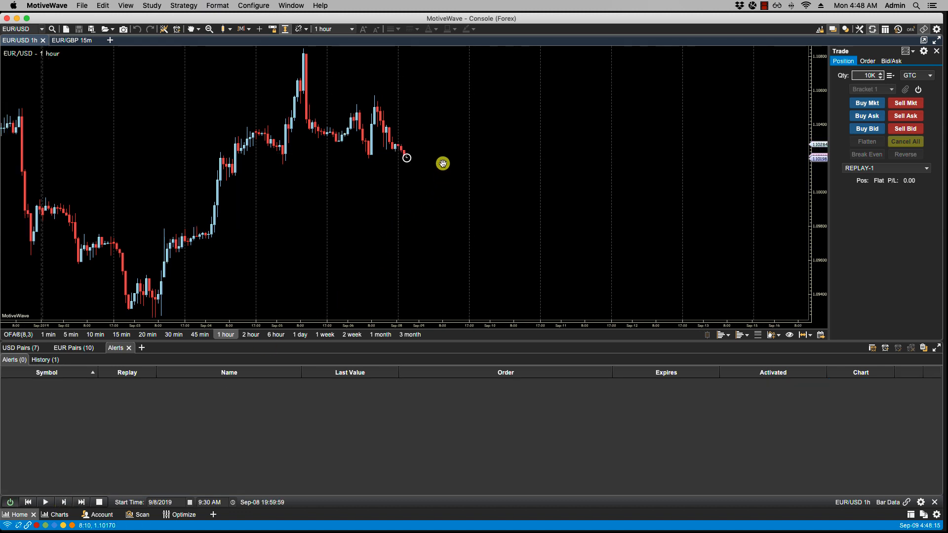
{"action": "mouse_move", "coordinate": [384, 161]}
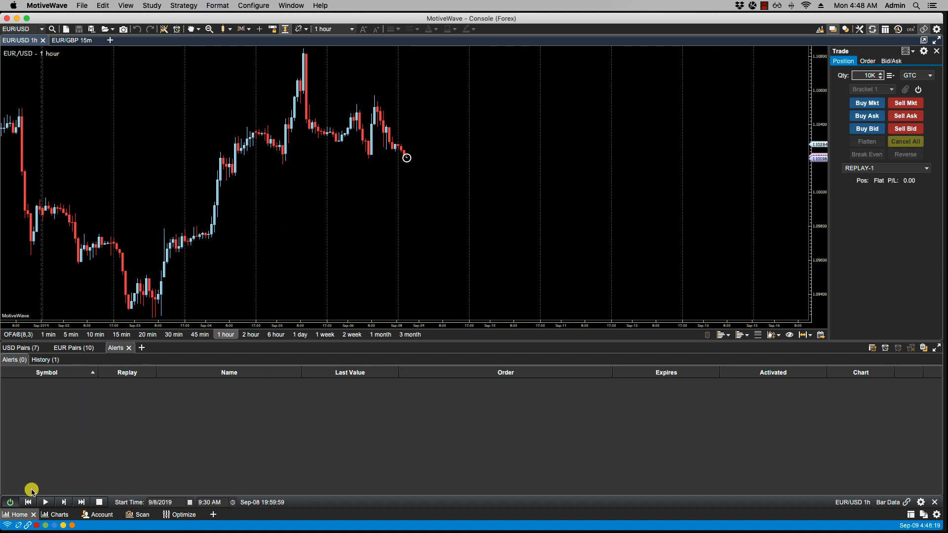
{"action": "left_click", "coordinate": [253, 6]}
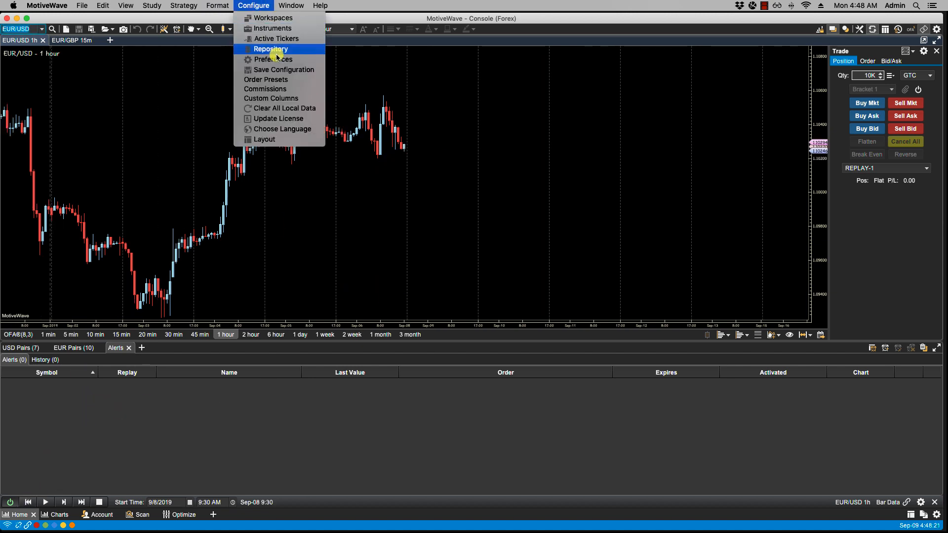
Revisit the Alerts preferences, keeping Attach Image on and Disable Alert Window off.
{"action": "left_click", "coordinate": [272, 59]}
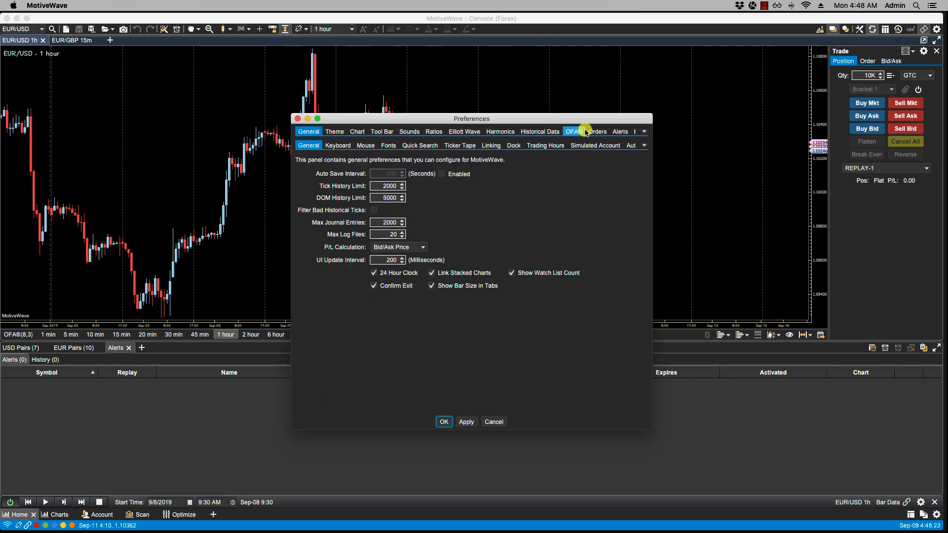
{"action": "left_click", "coordinate": [620, 131]}
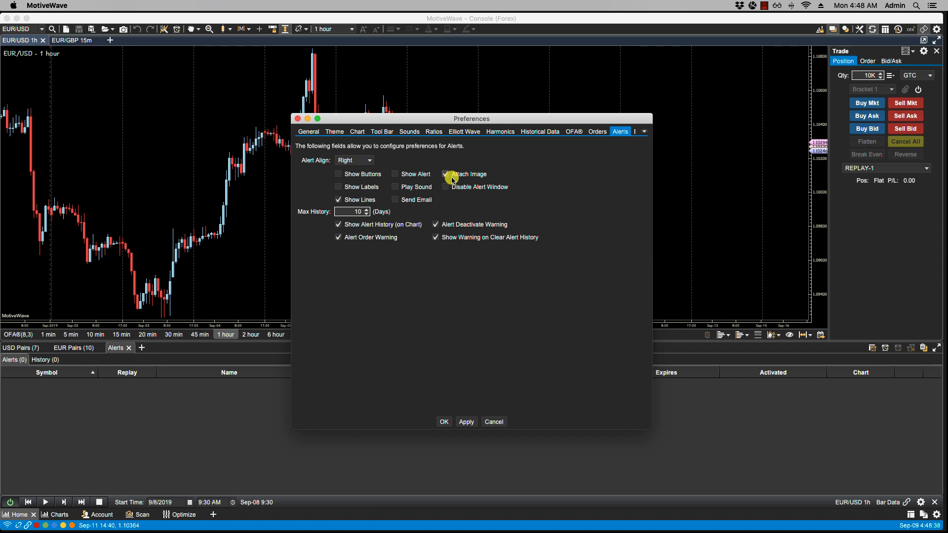
{"action": "left_click", "coordinate": [446, 174]}
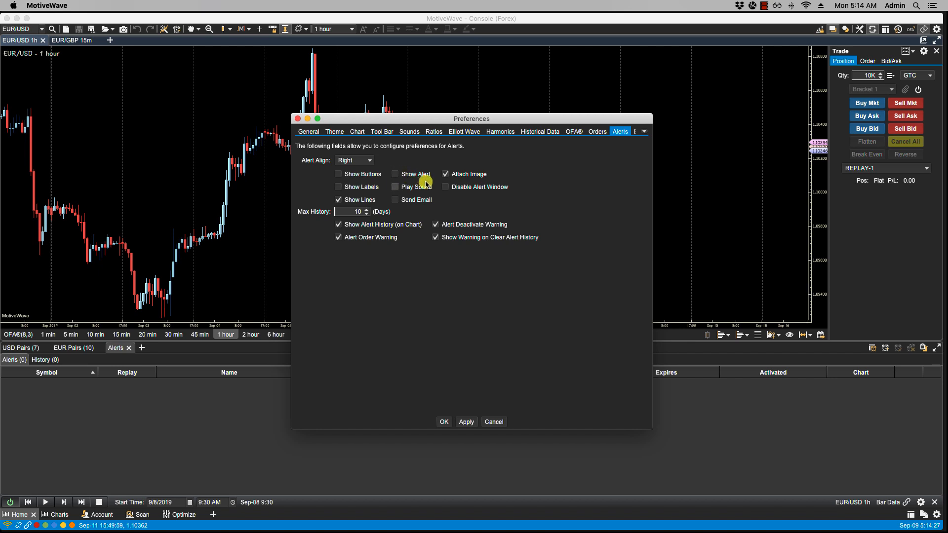
{"action": "mouse_move", "coordinate": [446, 187]}
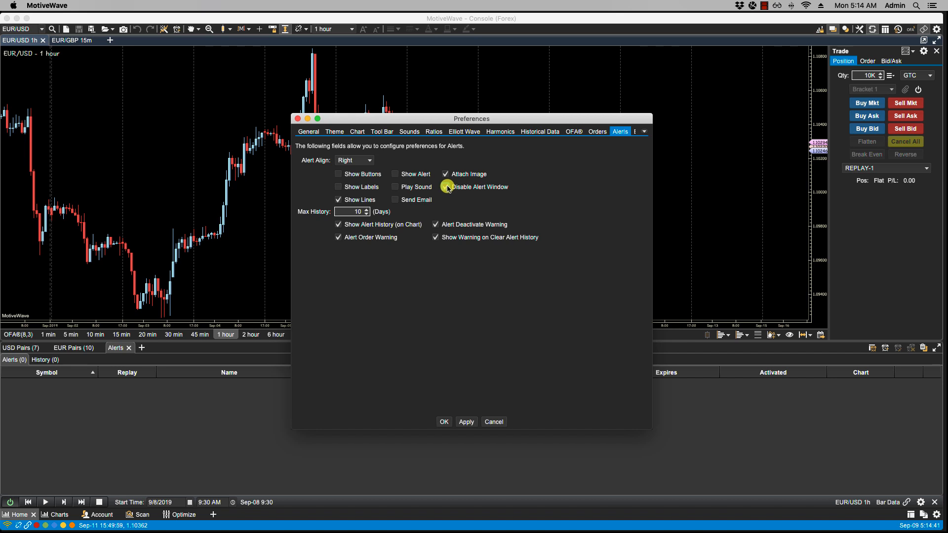
{"action": "left_click", "coordinate": [445, 187]}
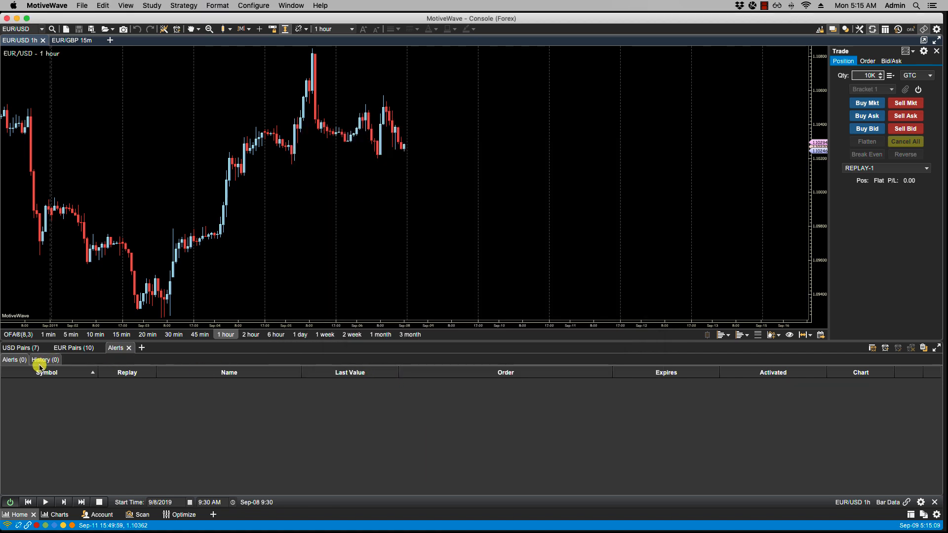
Trigger an Ask Crosses 1.10205 alert in replay and watch it land in History.
{"action": "left_click", "coordinate": [41, 360]}
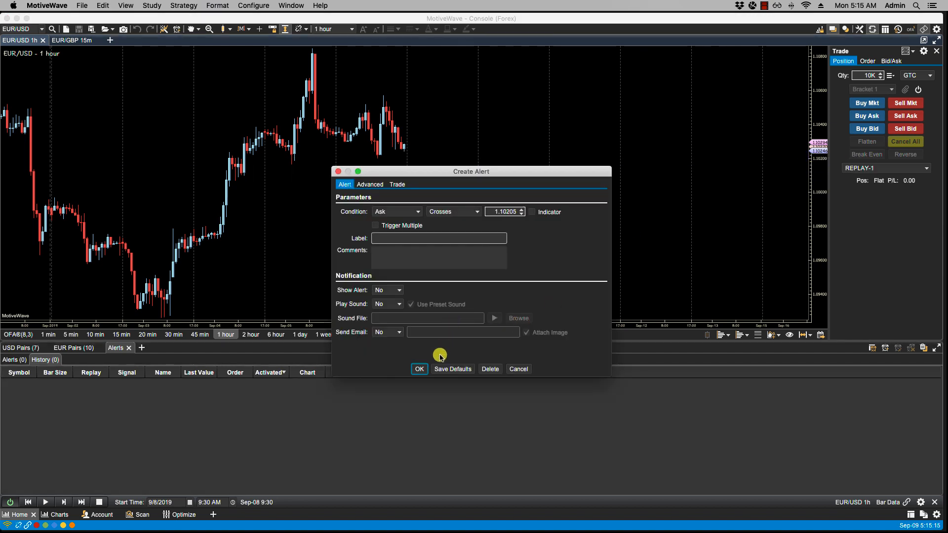
{"action": "left_click", "coordinate": [419, 368]}
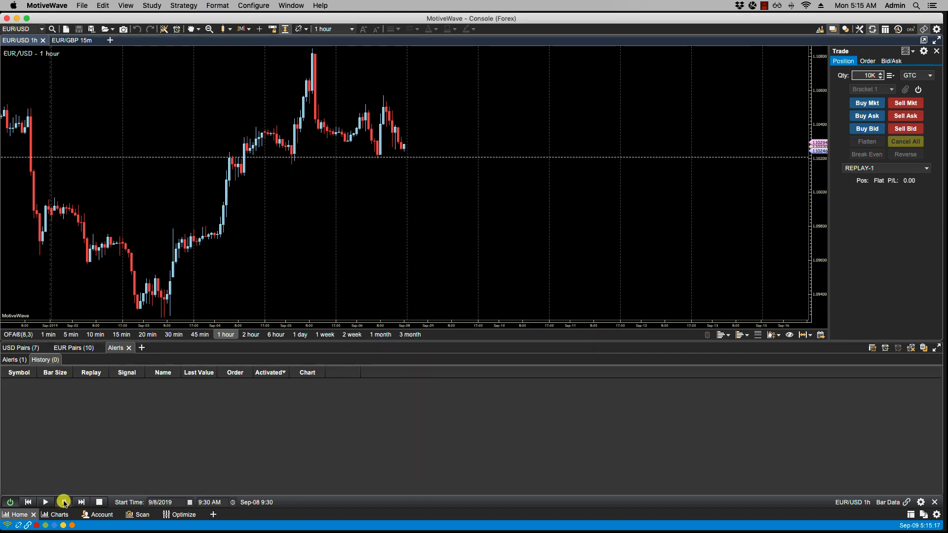
{"action": "left_click", "coordinate": [63, 501]}
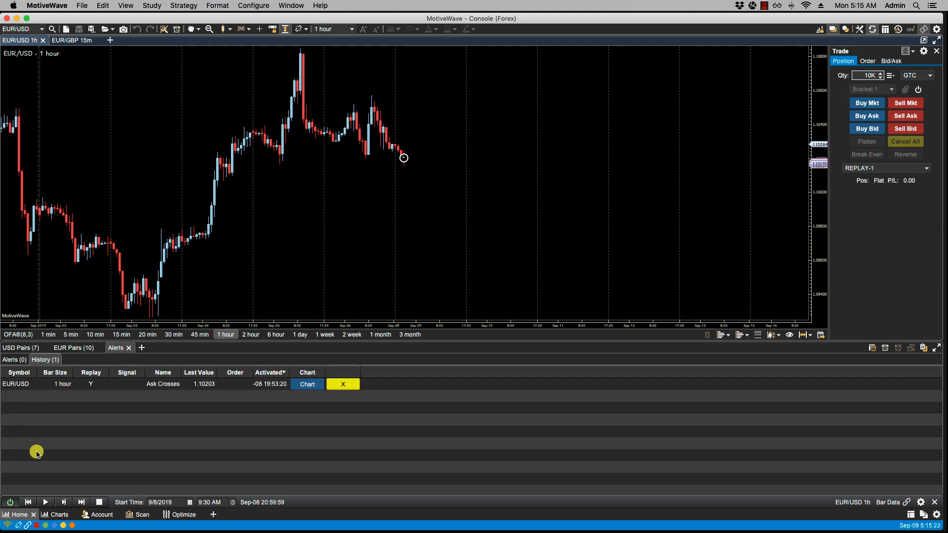
Reopen the Alerts section of the application preferences.
{"action": "left_click", "coordinate": [253, 6]}
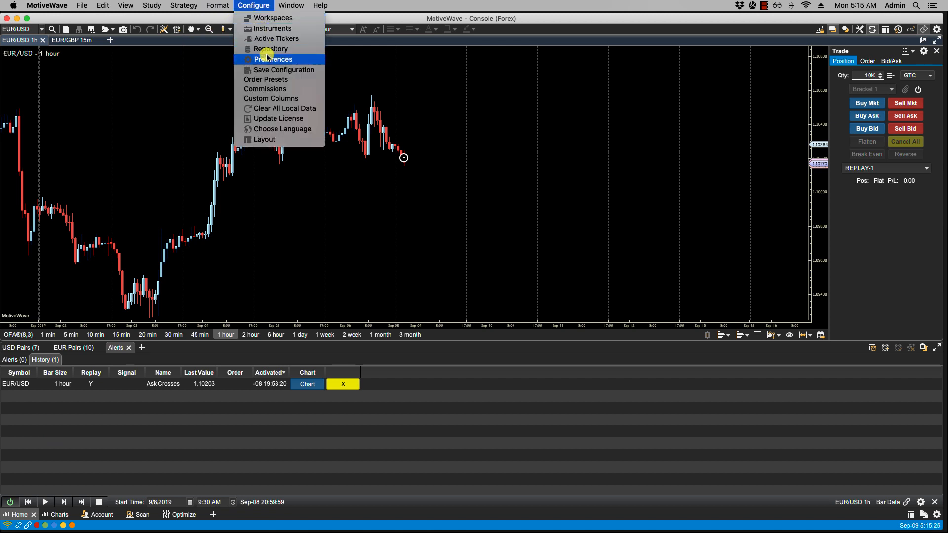
{"action": "left_click", "coordinate": [273, 58]}
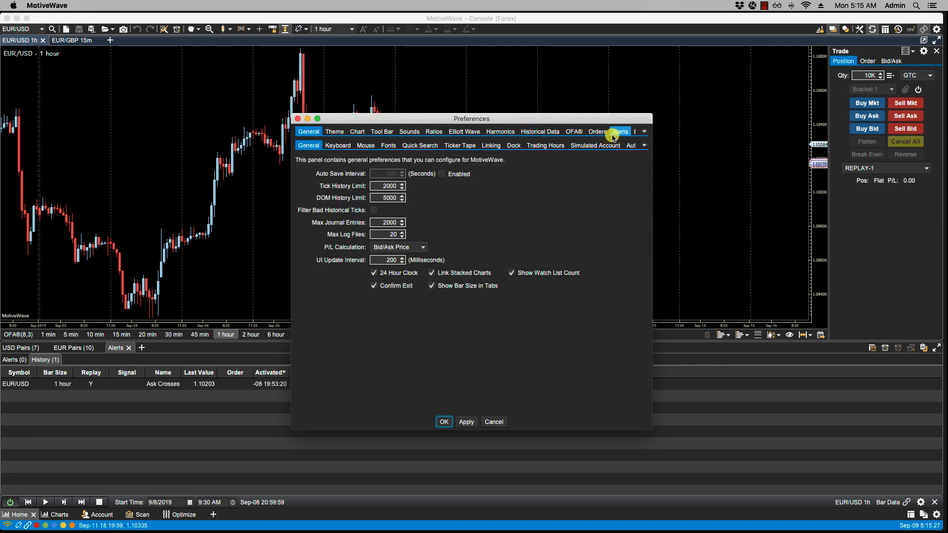
{"action": "left_click", "coordinate": [619, 132]}
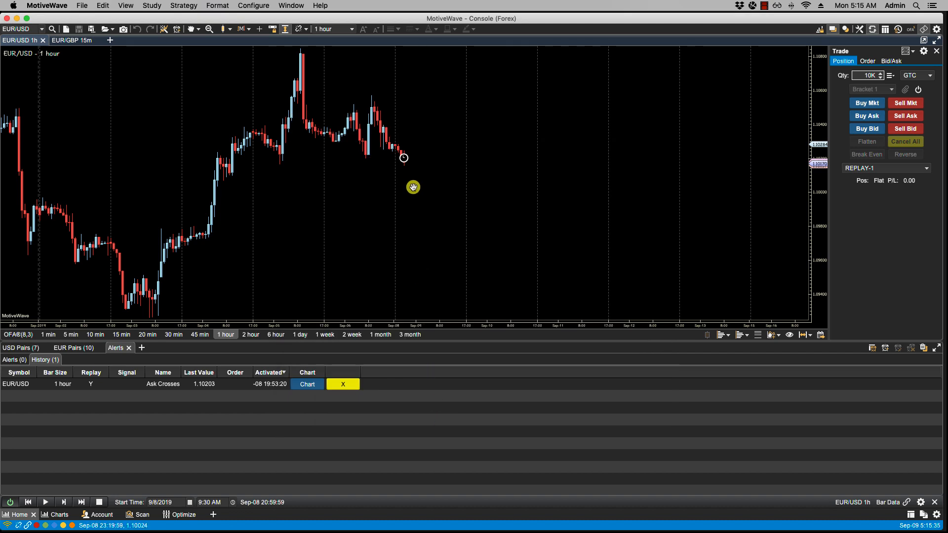
{"action": "mouse_move", "coordinate": [401, 164]}
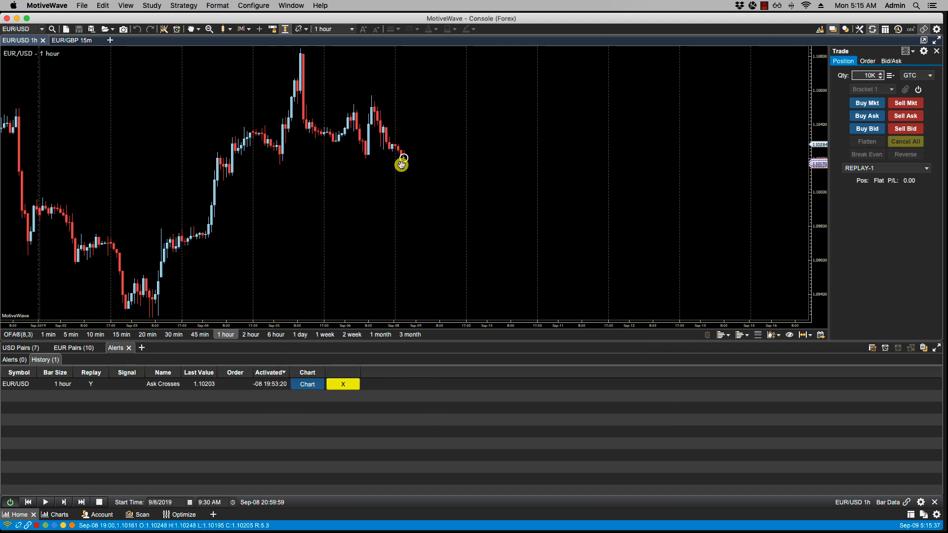
{"action": "mouse_move", "coordinate": [402, 160]}
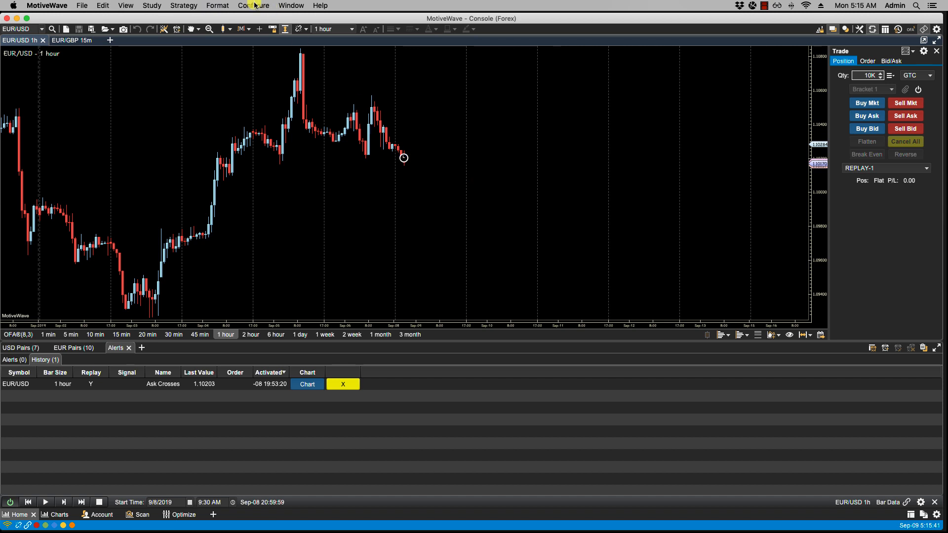
Confirm the Alerts preferences with OK.
{"action": "left_click", "coordinate": [254, 6]}
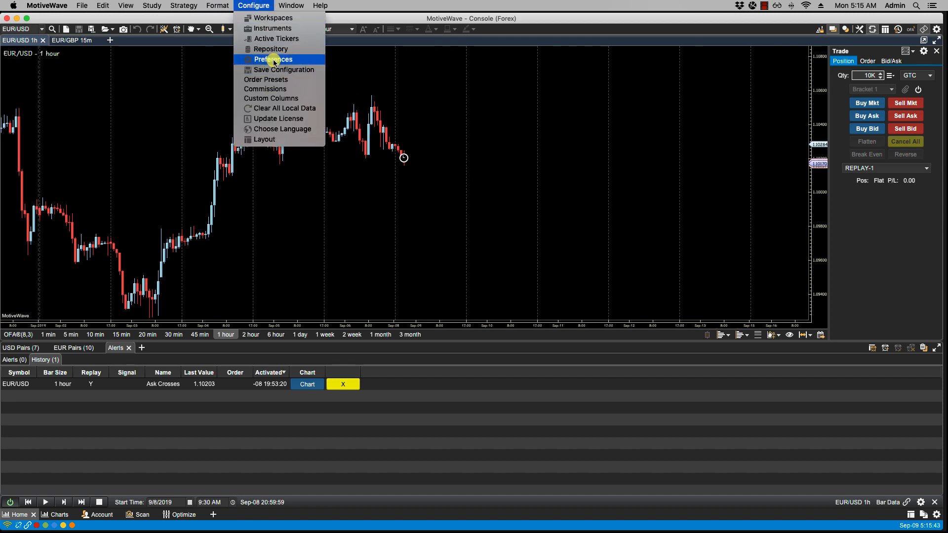
{"action": "left_click", "coordinate": [273, 59]}
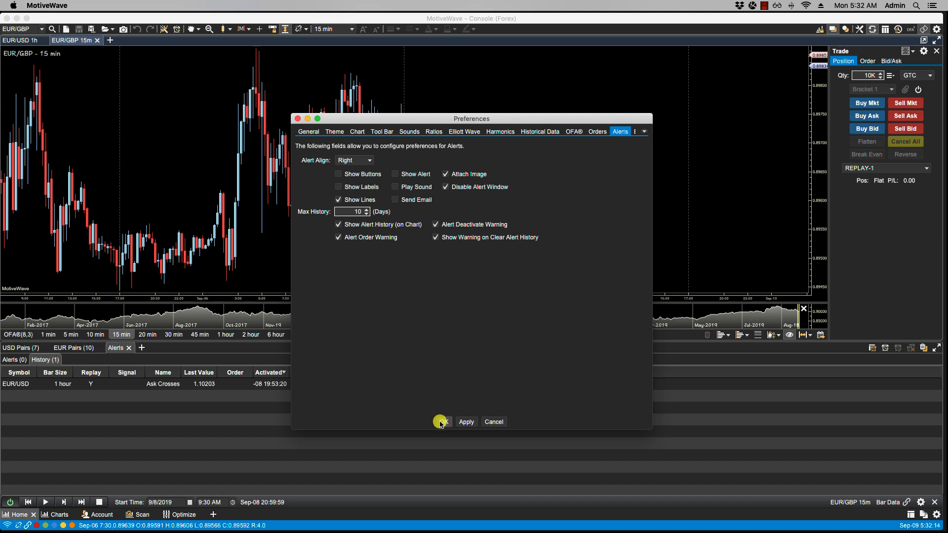
{"action": "left_click", "coordinate": [441, 421]}
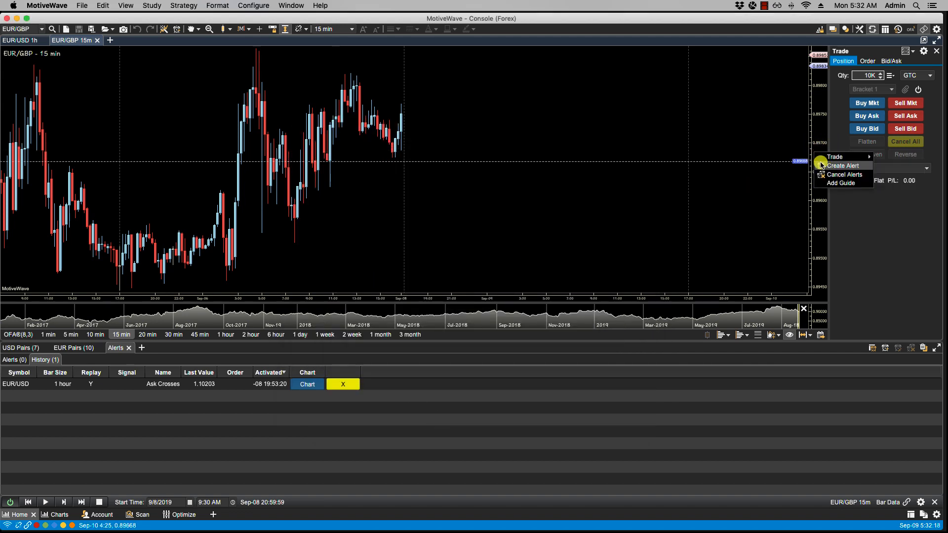
Add a EUR/GBP alert that places a trade on activation, accepting the order warning.
{"action": "left_click", "coordinate": [842, 165]}
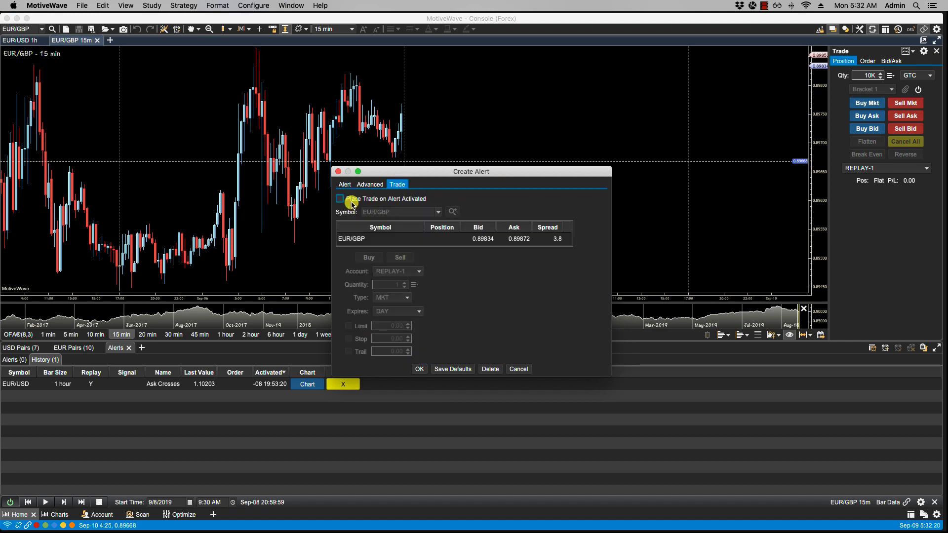
{"action": "left_click", "coordinate": [339, 199]}
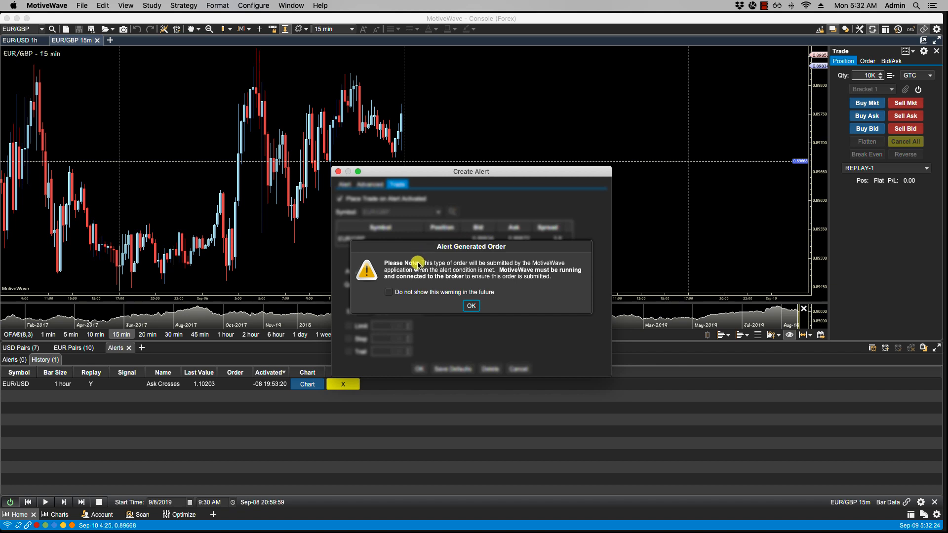
{"action": "mouse_move", "coordinate": [453, 281]}
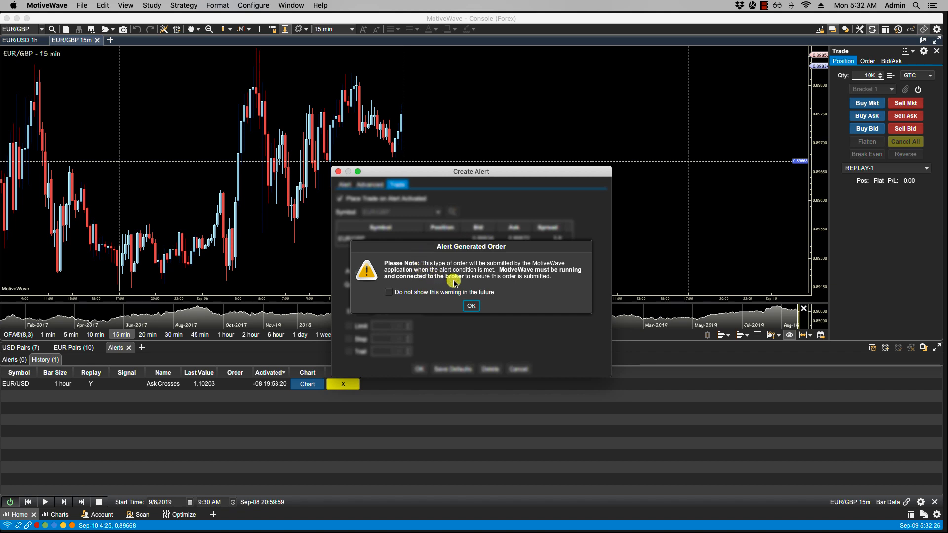
{"action": "mouse_move", "coordinate": [483, 270]}
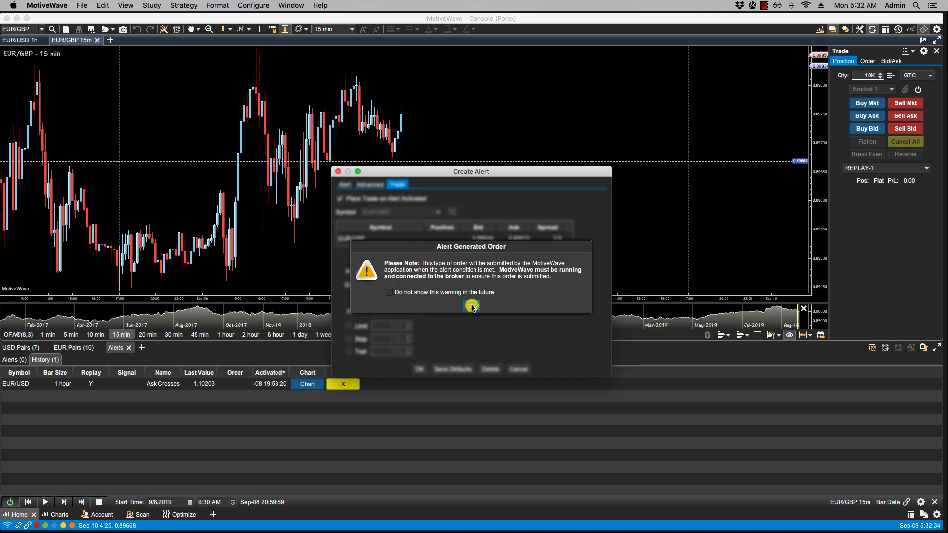
{"action": "left_click", "coordinate": [471, 305]}
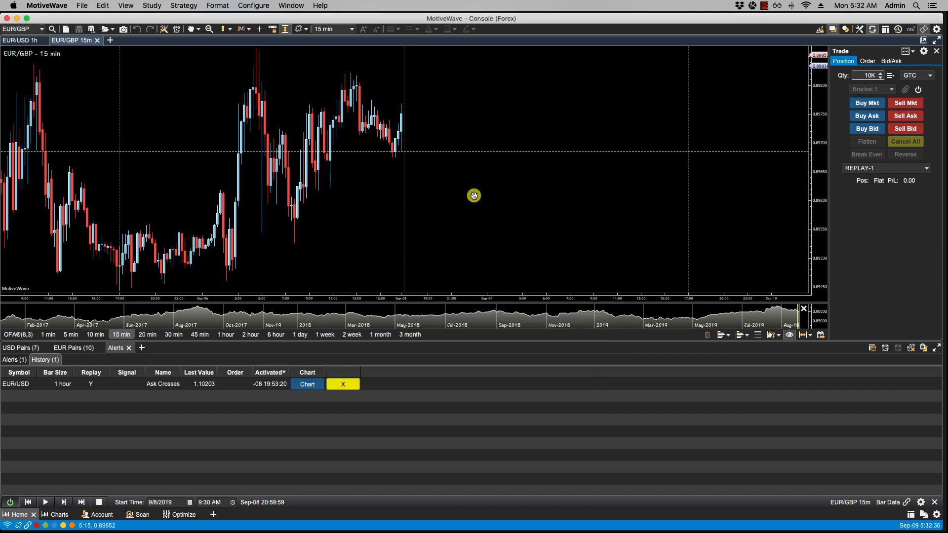
{"action": "left_click", "coordinate": [252, 5]}
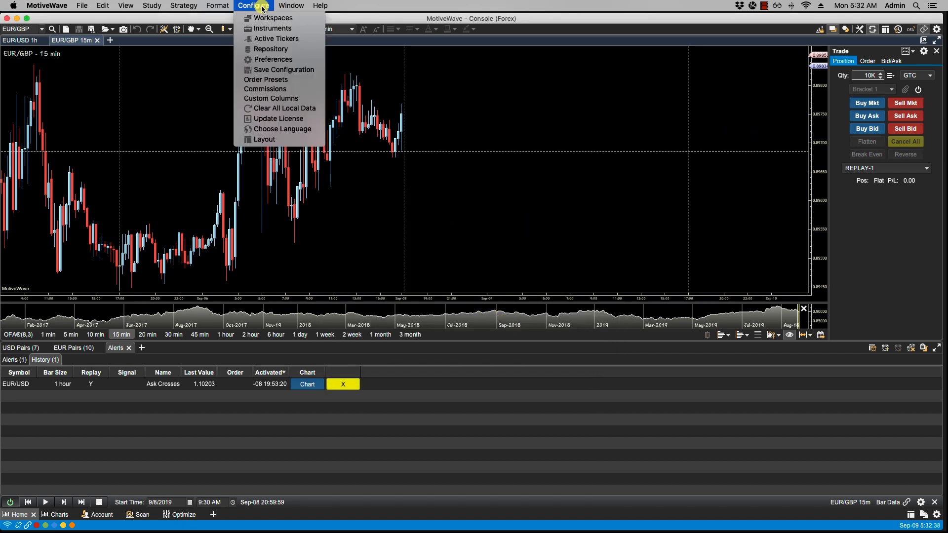
{"action": "left_click", "coordinate": [273, 59]}
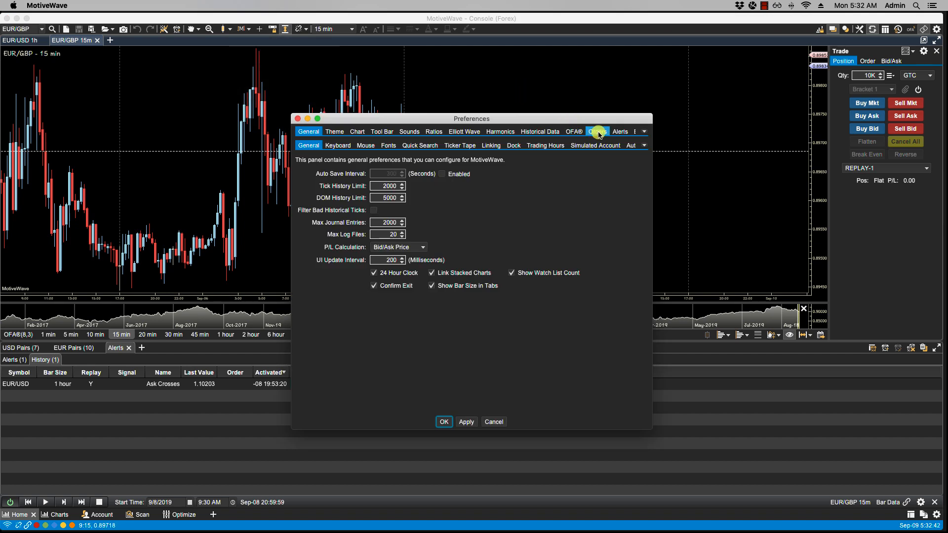
{"action": "left_click", "coordinate": [619, 131]}
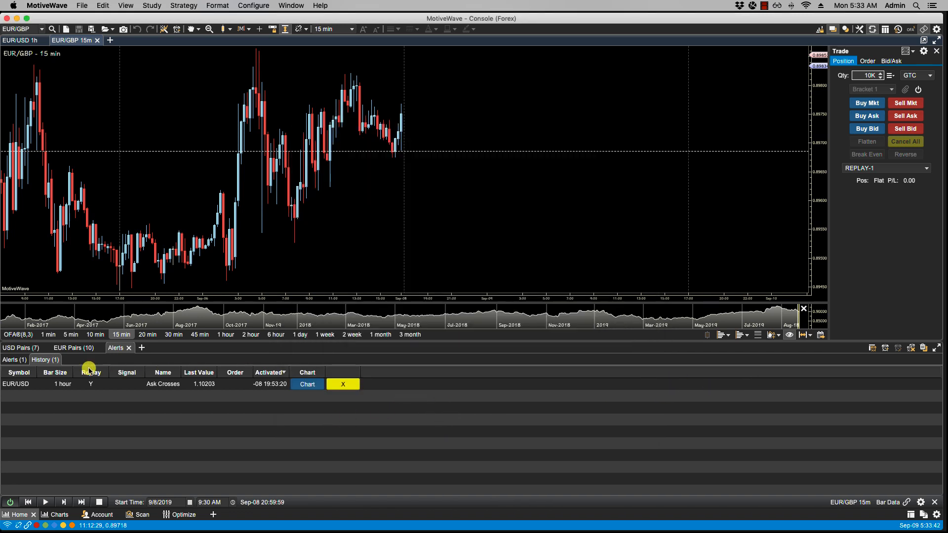
{"action": "mouse_move", "coordinate": [670, 371]}
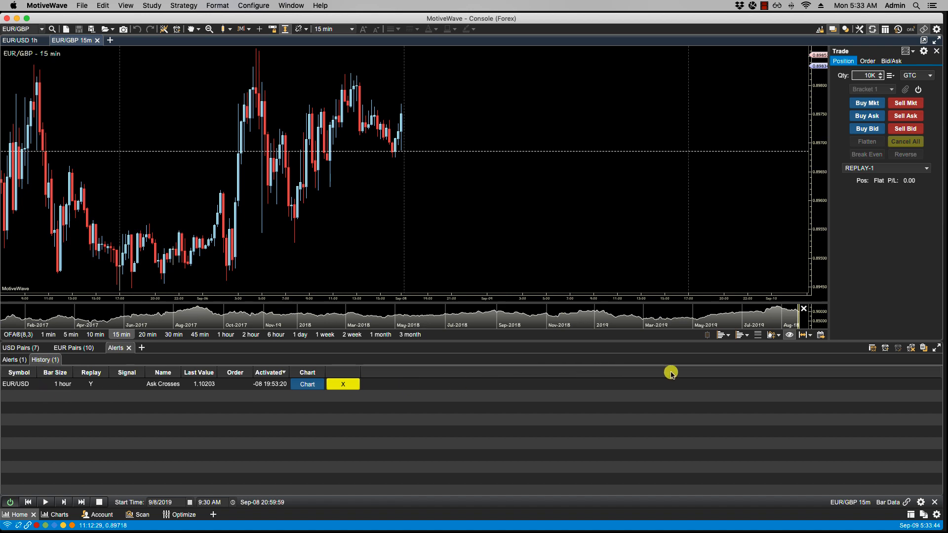
{"action": "mouse_move", "coordinate": [790, 371]}
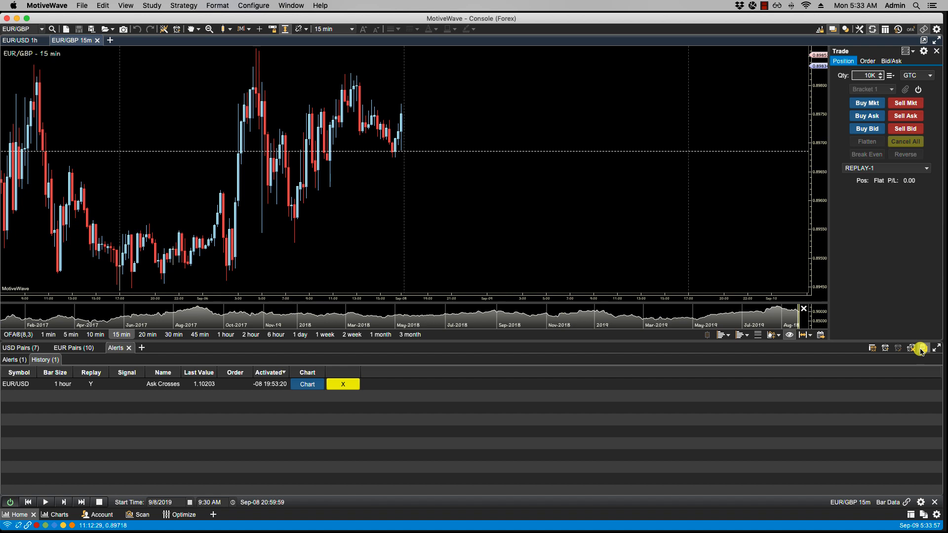
Clear the entire alert history, answering Yes to the confirmation.
{"action": "left_click", "coordinate": [912, 347]}
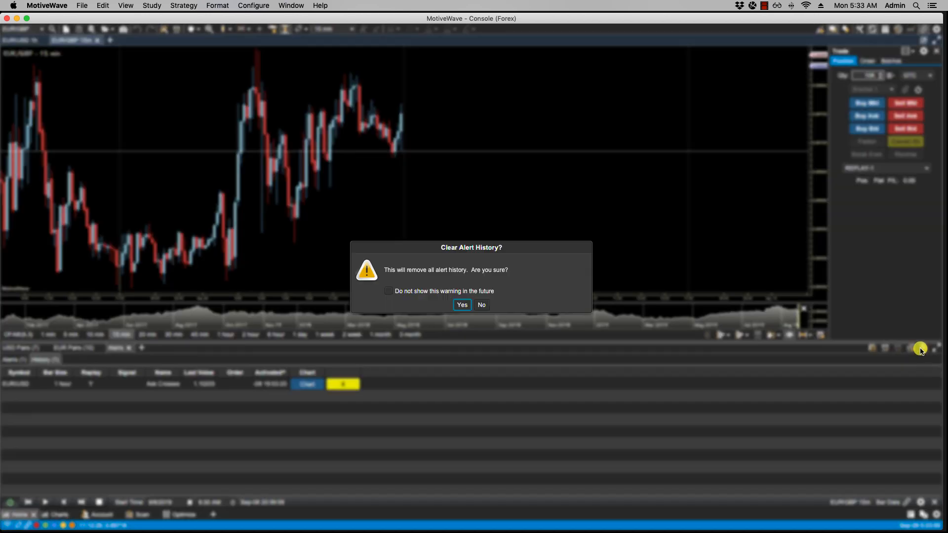
{"action": "mouse_move", "coordinate": [520, 308]}
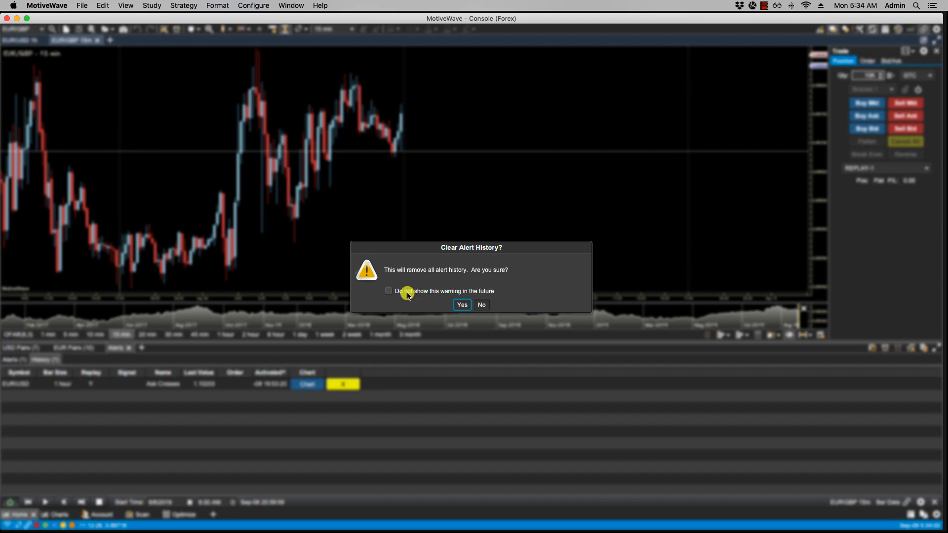
{"action": "mouse_move", "coordinate": [404, 295]}
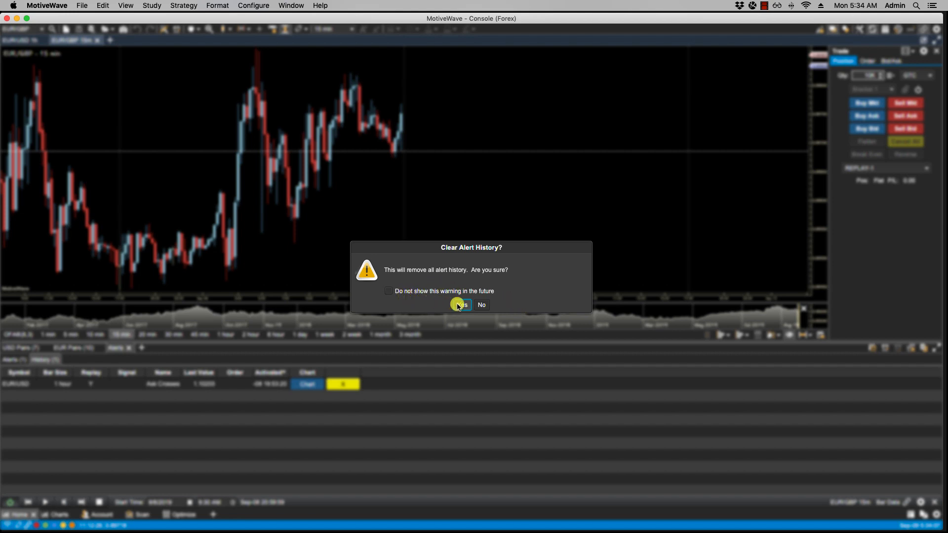
{"action": "left_click", "coordinate": [461, 304]}
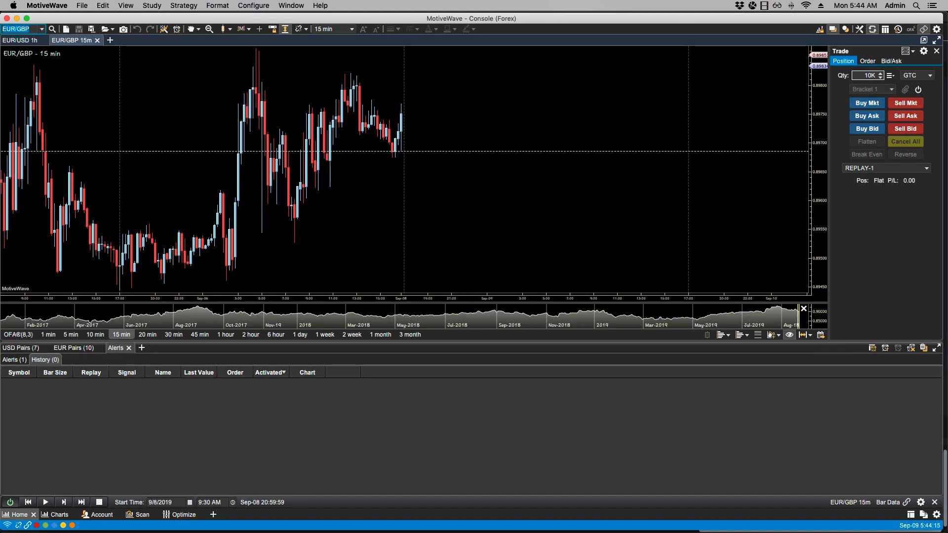